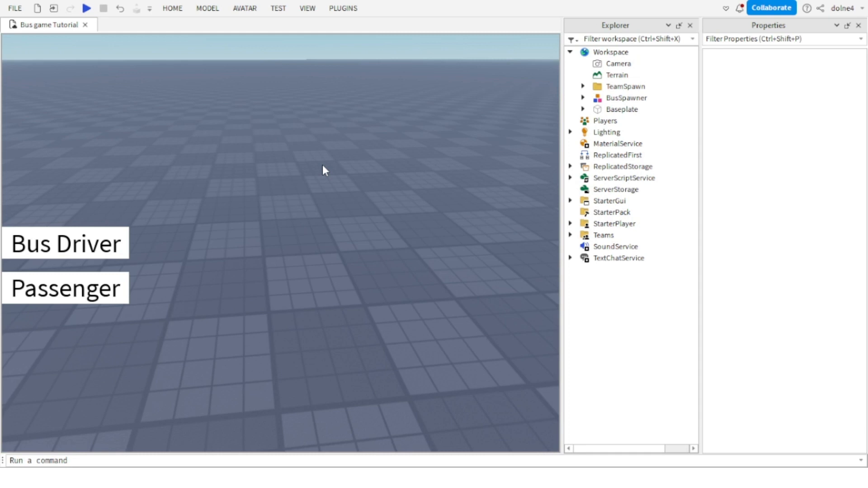
- Insert parts and stretch one into a tall housing block above the grey post
click(207, 8)
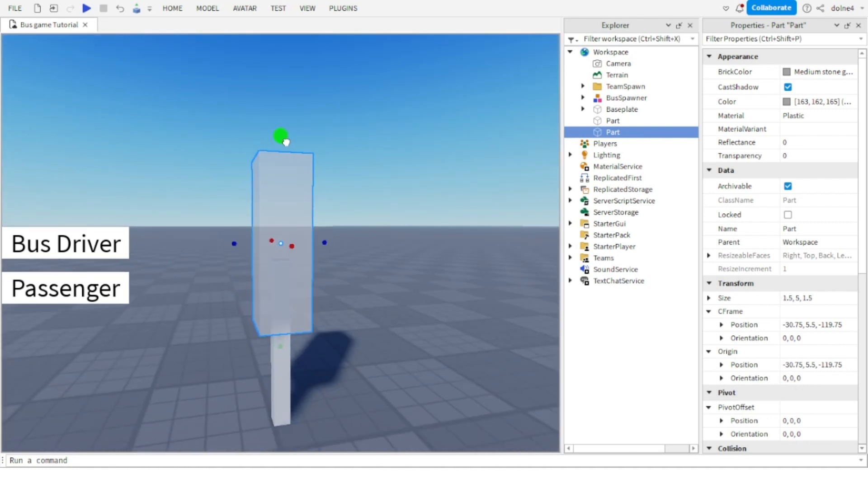
drag(281, 137, 280, 271)
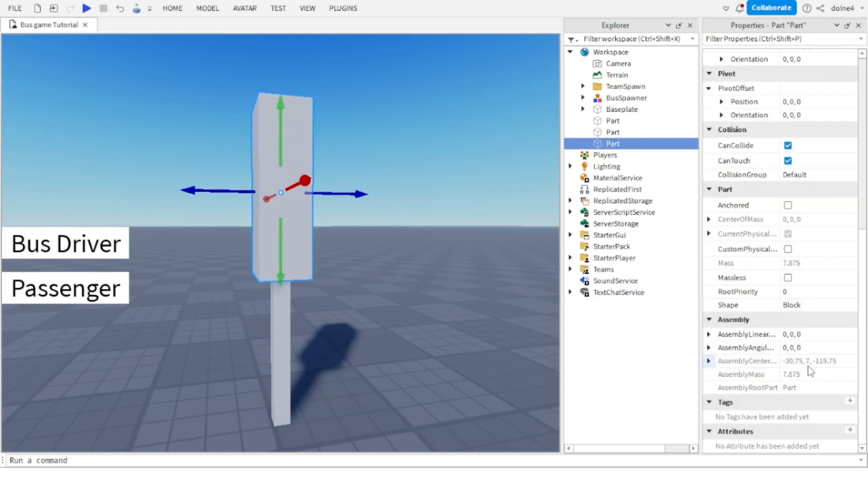
- Make the new part a flat Cylinder disc and position it on the front of the housing
click(817, 305)
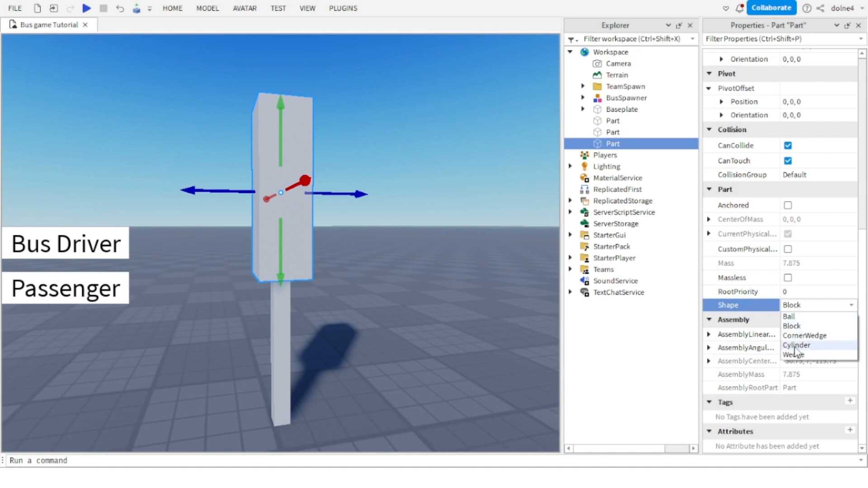
click(796, 345)
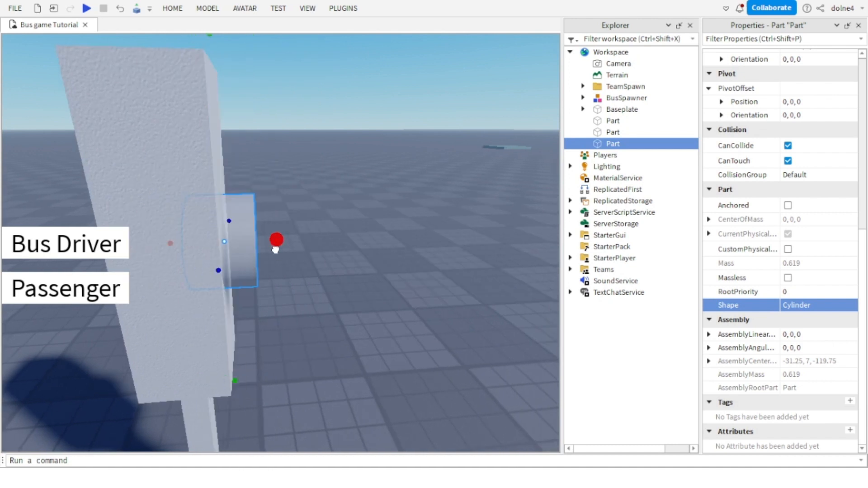
click(206, 8)
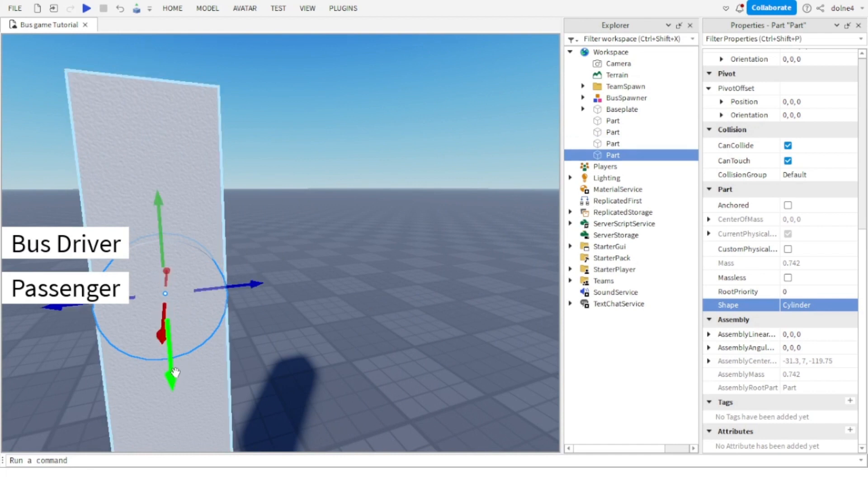
drag(172, 376, 158, 241)
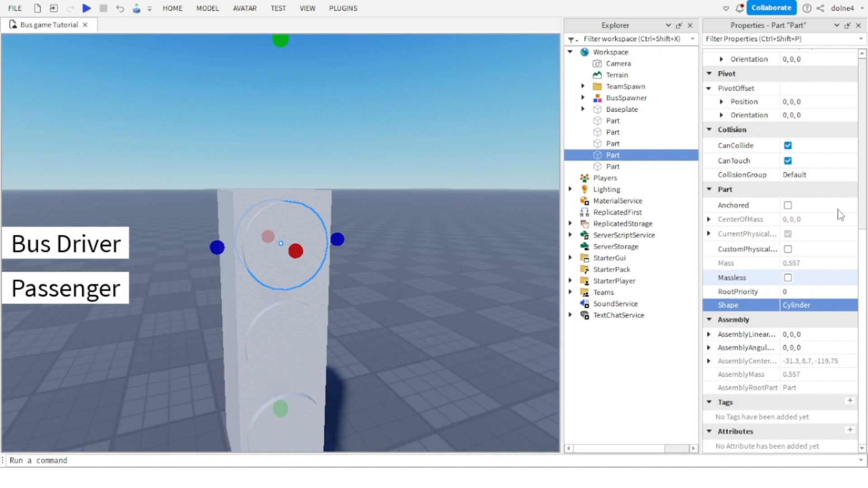
- Colour the top disc green, the middle disc yellow, and select the bottom disc for red
click(787, 102)
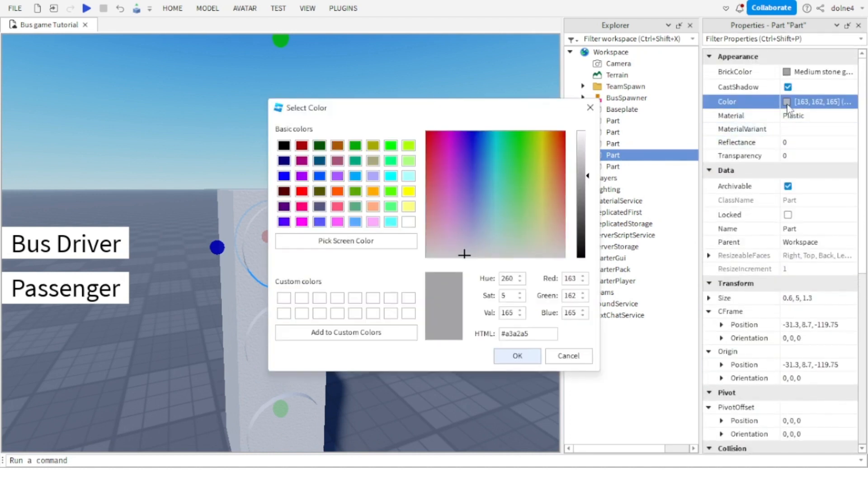
click(516, 357)
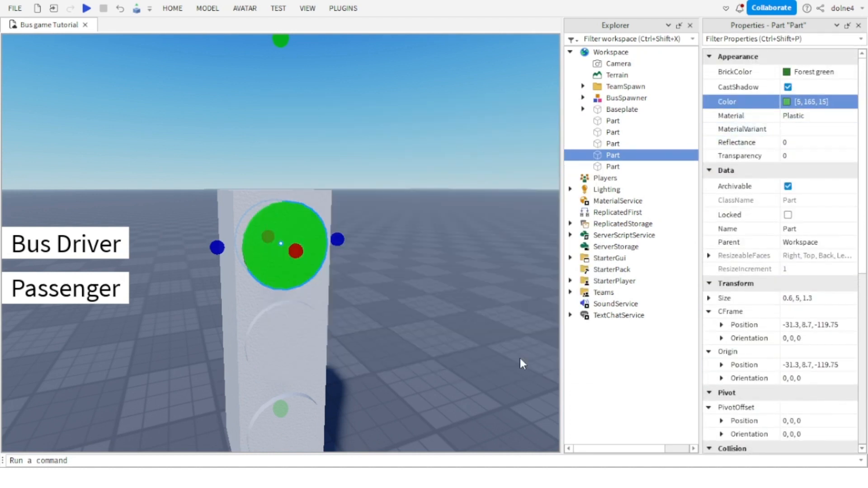
click(612, 144)
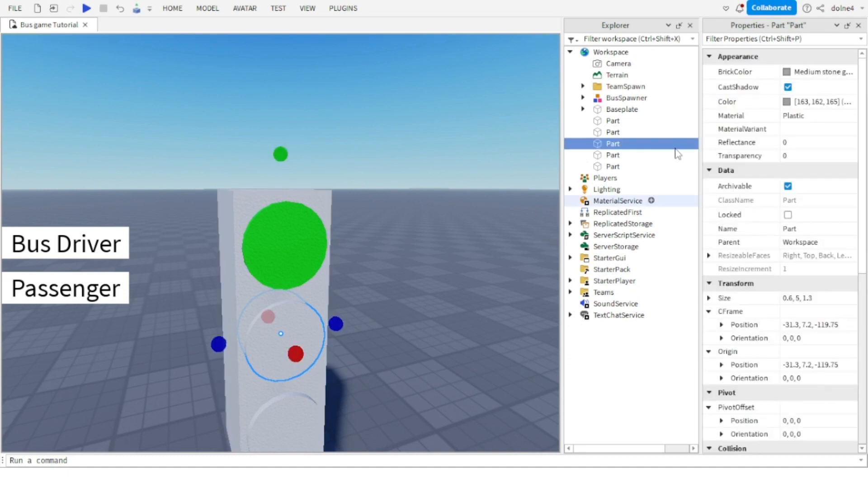
click(541, 143)
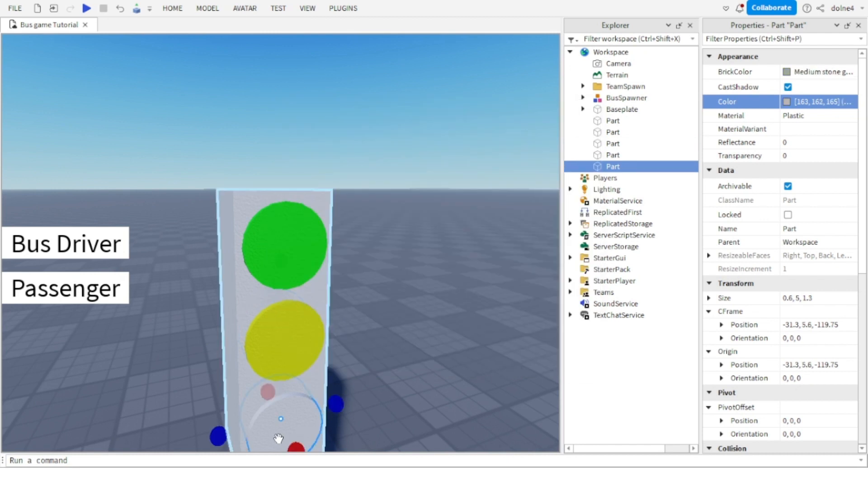
click(788, 102)
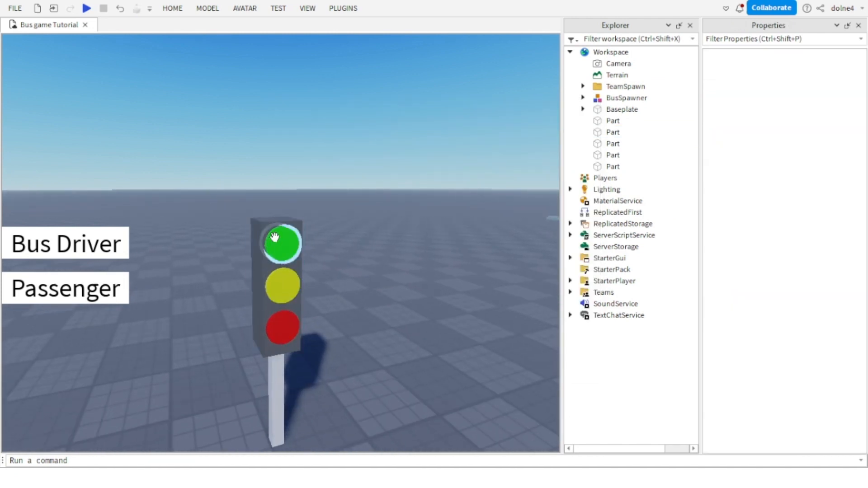
- Rename the discs GreenLight, YellowLight and Redlight in the Name property
click(280, 243)
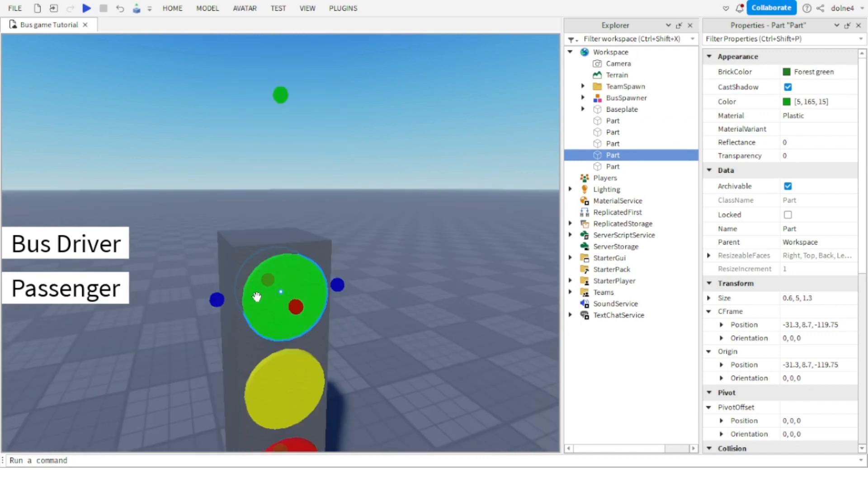
mouse_move(814, 220)
text(GreenLigh)
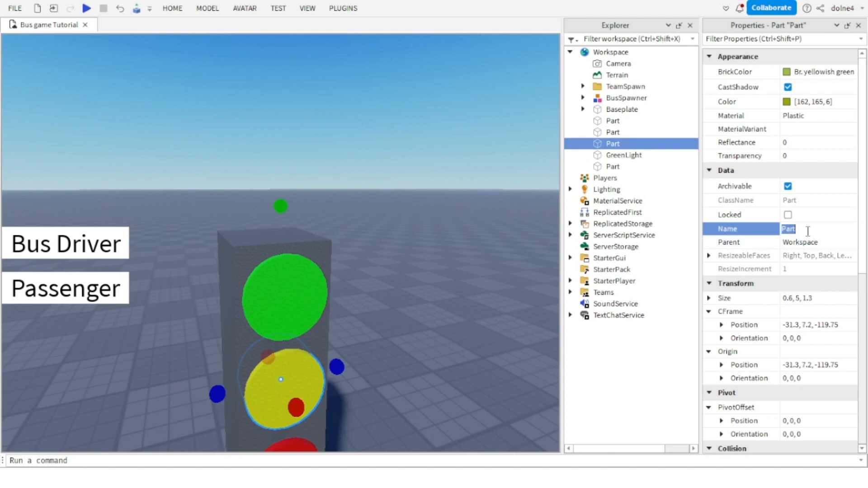
text(Yellow)
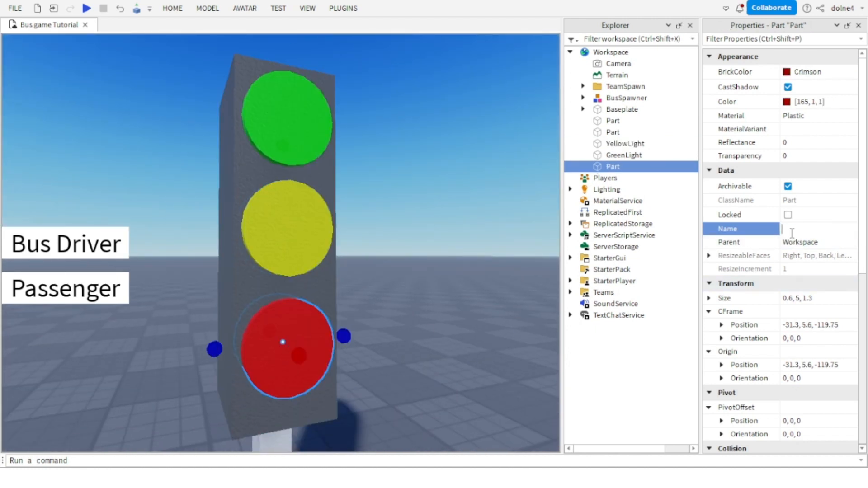
text(Relight)
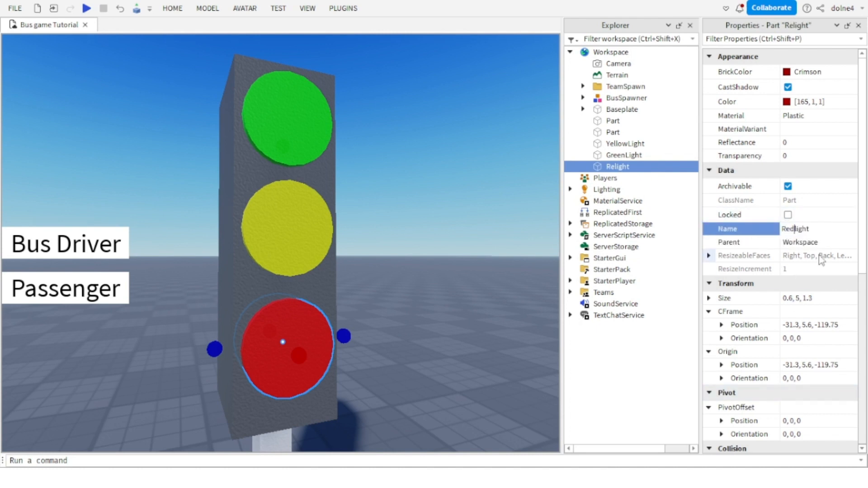
click(612, 132)
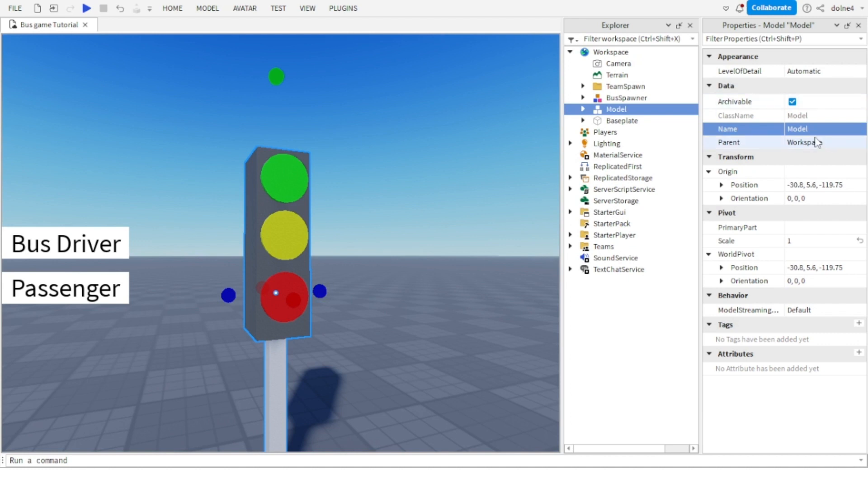
- Name the grouped model TrafficLight and select it in the Explorer
text(Traff)
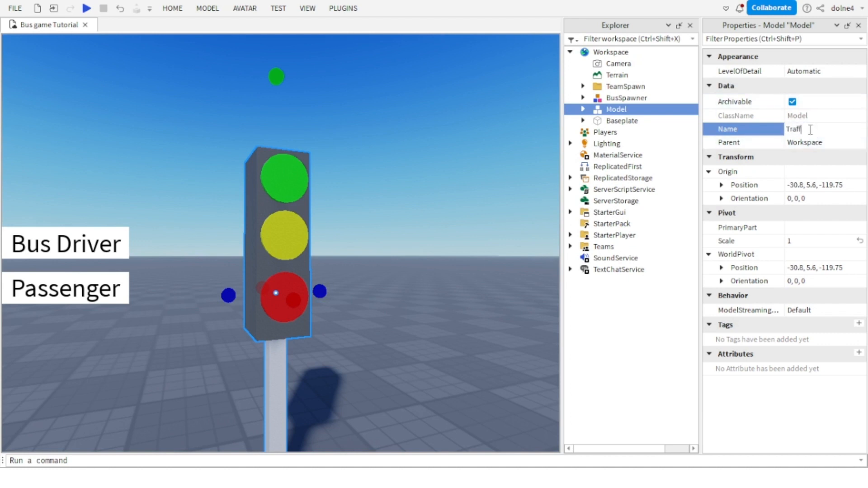
text(icL)
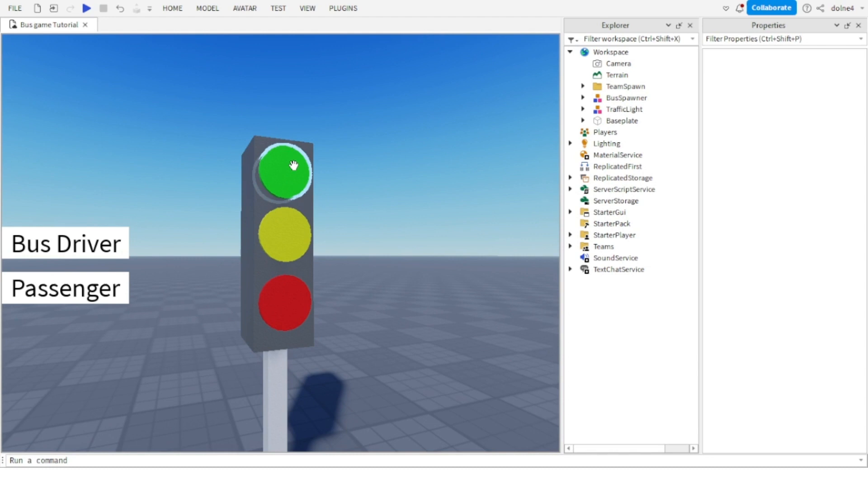
click(624, 109)
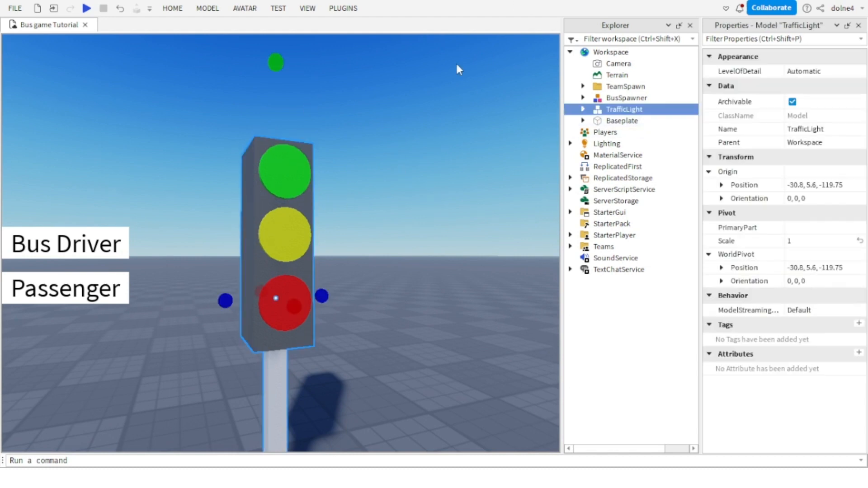
mouse_move(449, 208)
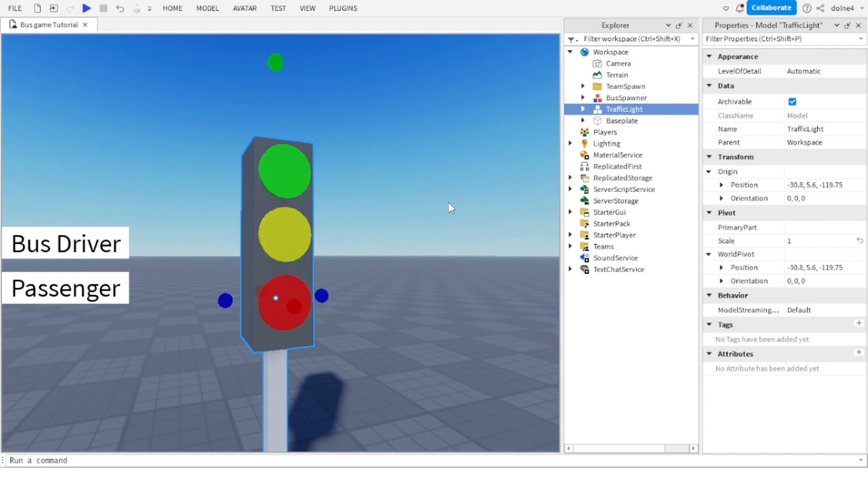
key(alt+a)
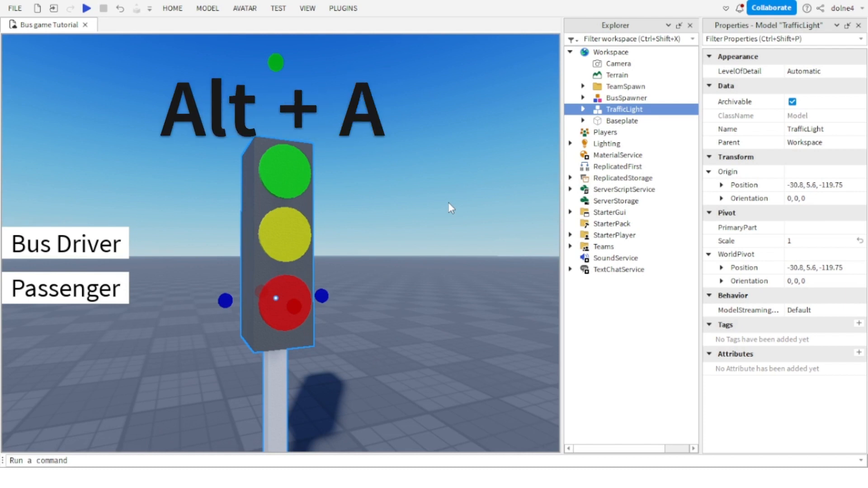
click(207, 8)
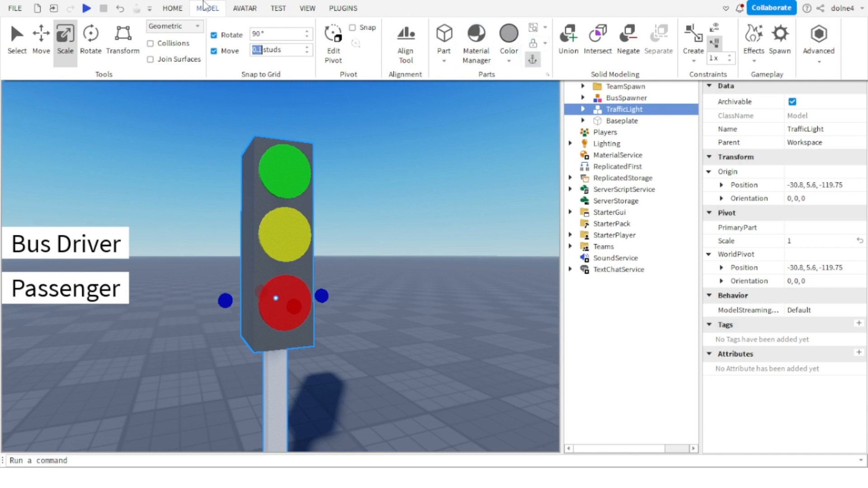
mouse_move(310, 228)
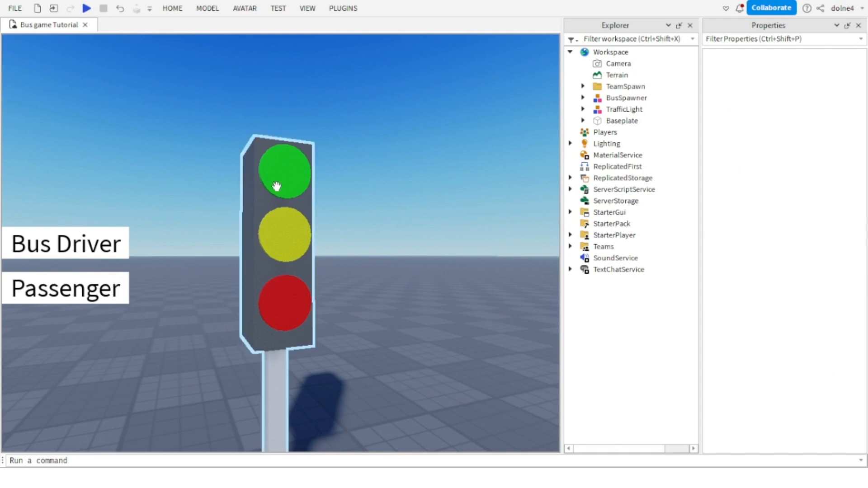
- Expand TrafficLight and select GreenLight, Redlight and YellowLight together for grouping
click(624, 110)
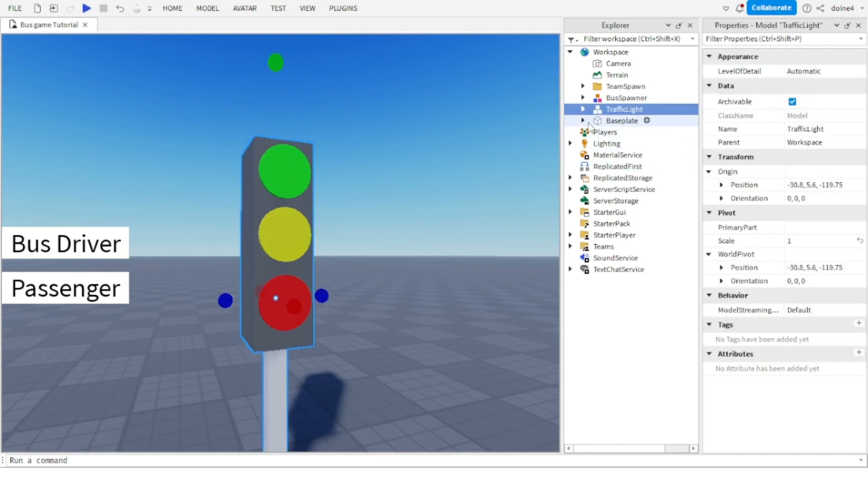
click(582, 109)
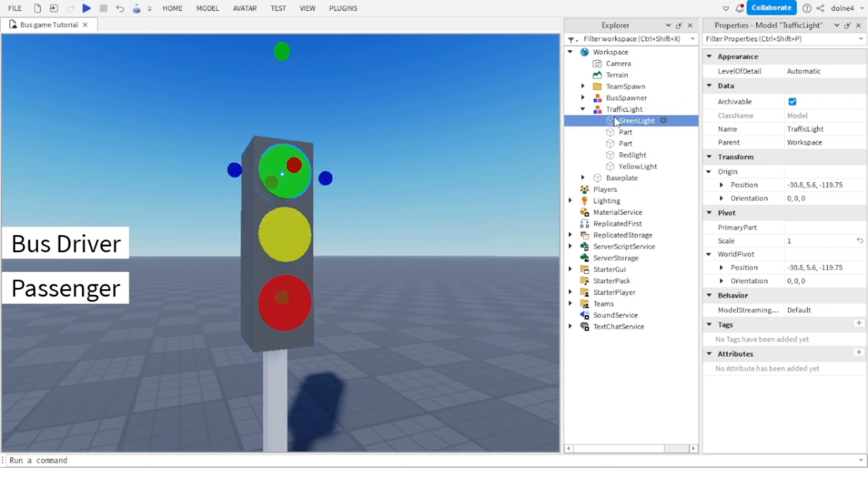
click(632, 155)
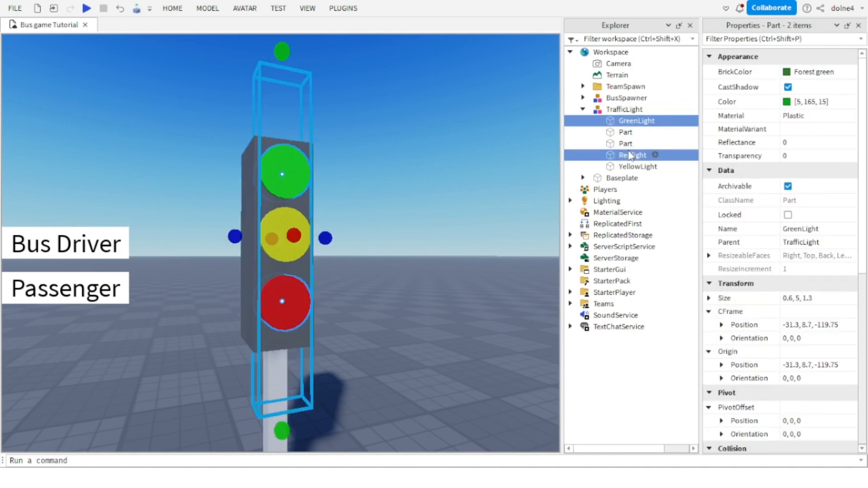
click(638, 166)
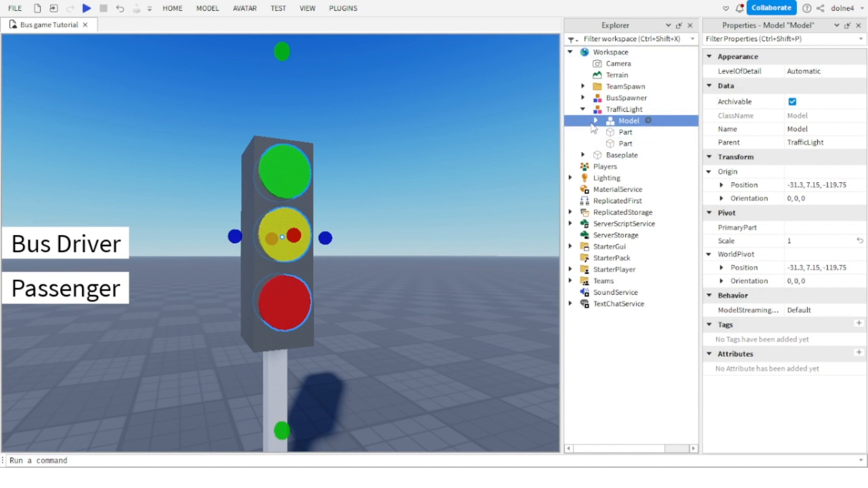
- Rename the new lights sub-model to ControlLights under TrafficLight
click(595, 120)
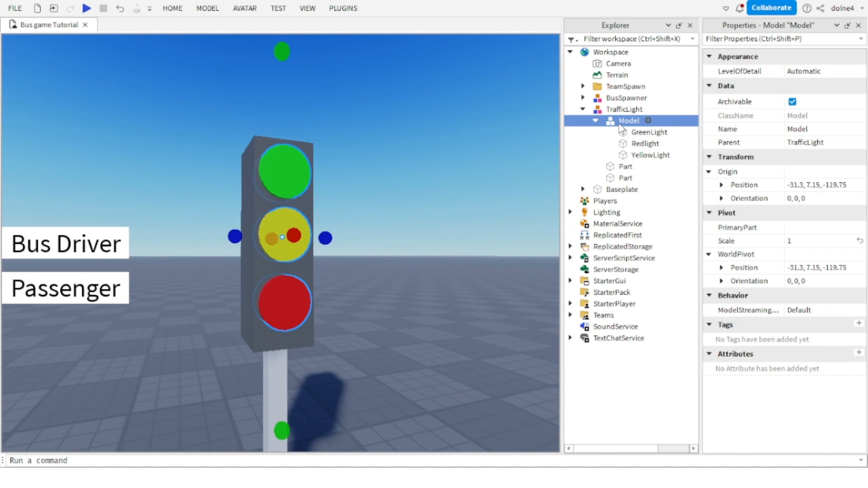
double_click(627, 120)
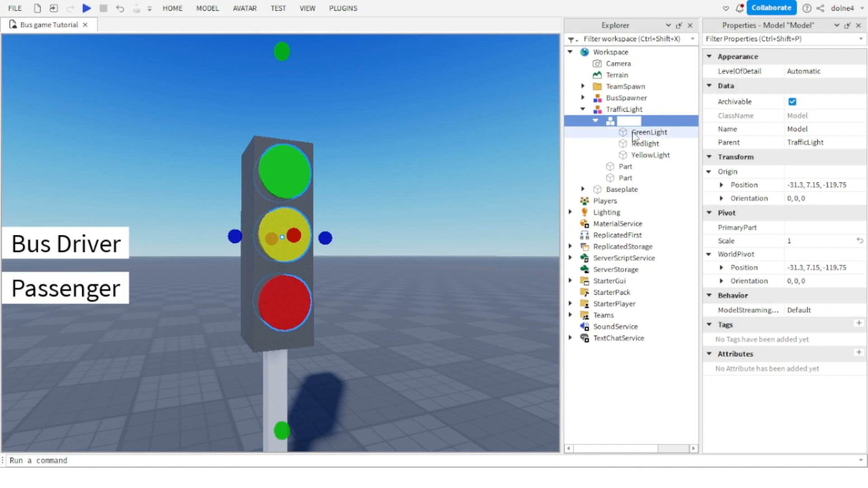
text(Li)
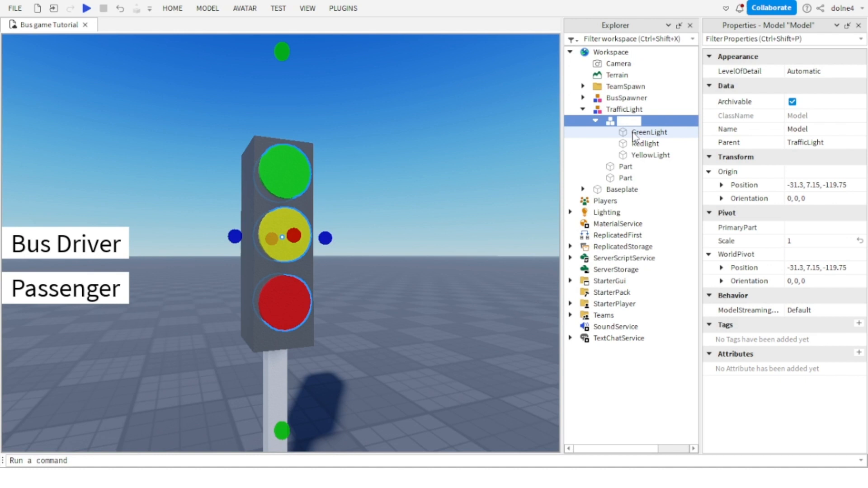
text(ControlLights)
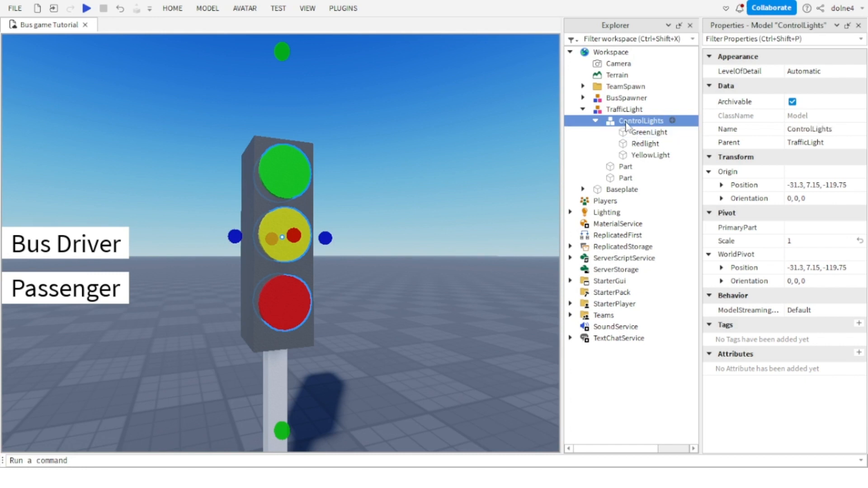
click(625, 109)
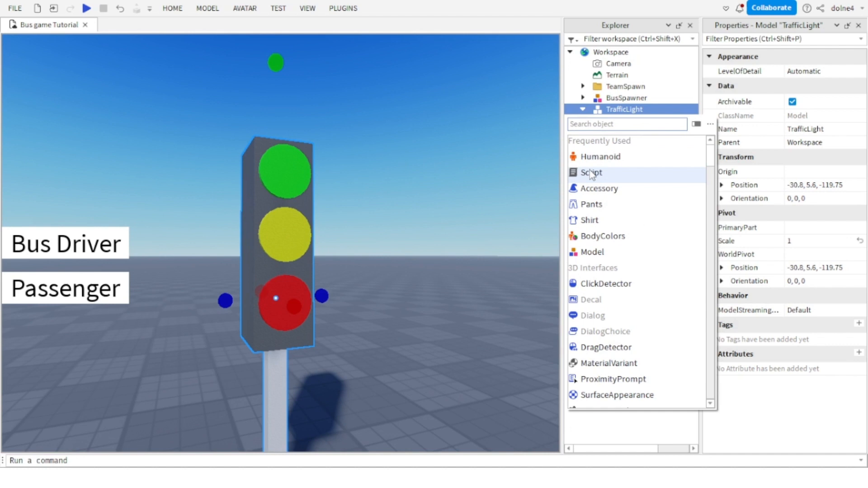
- Insert a Script into TrafficLight and write local ControlLights = script.Parent.ControlLights
click(590, 173)
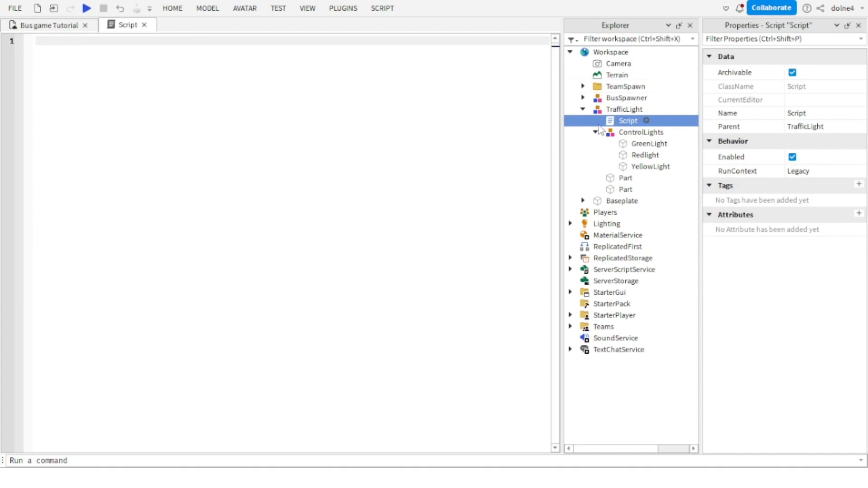
click(641, 132)
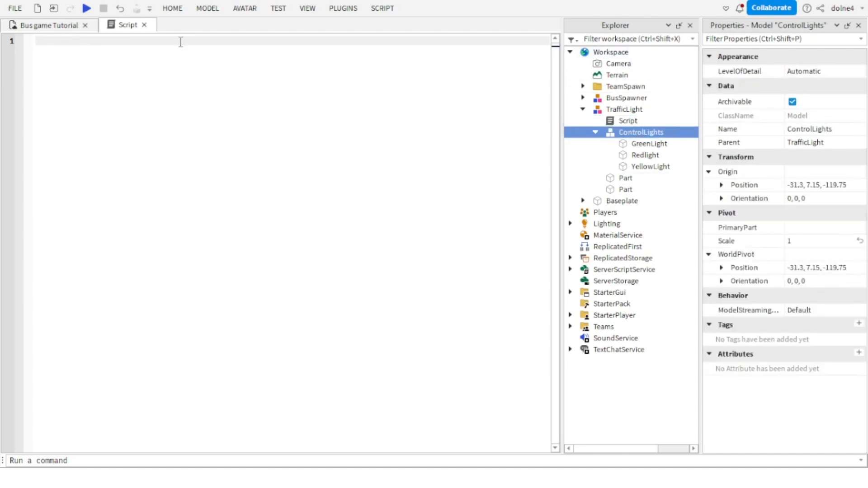
text(local)
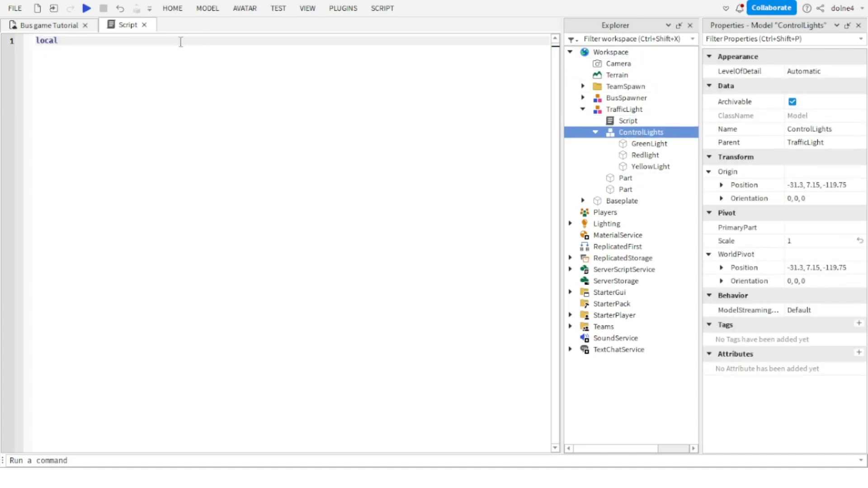
text(Control)
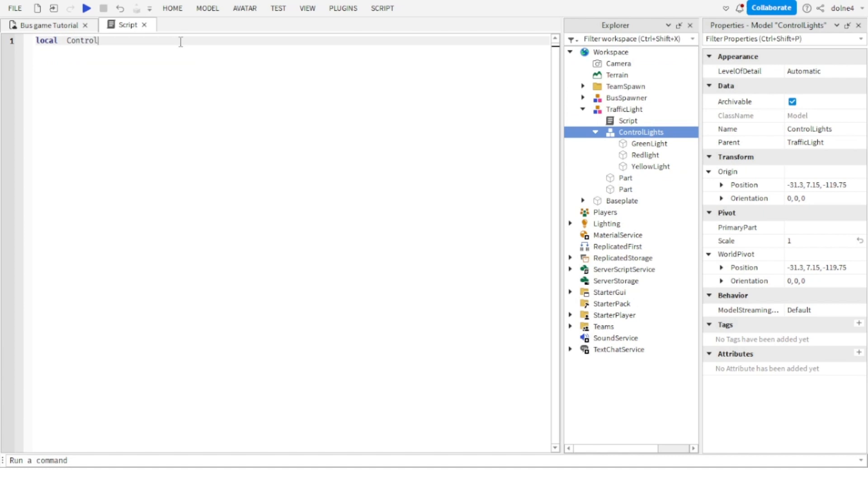
text(Lights)
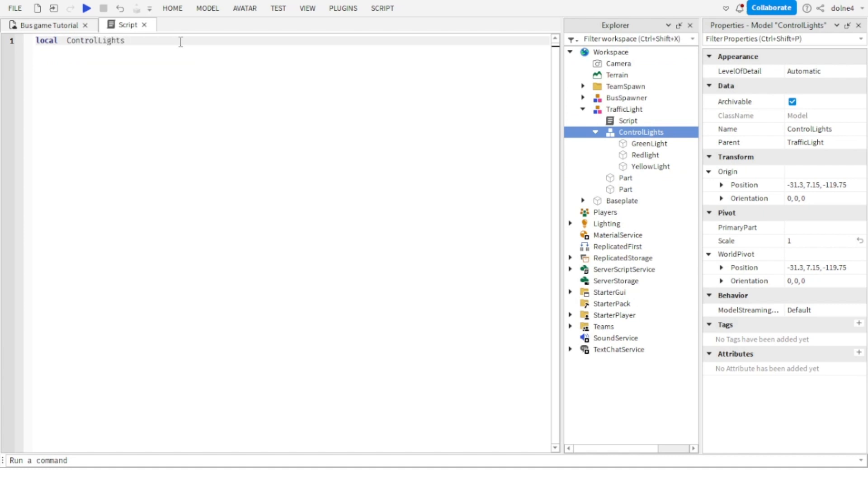
text(=)
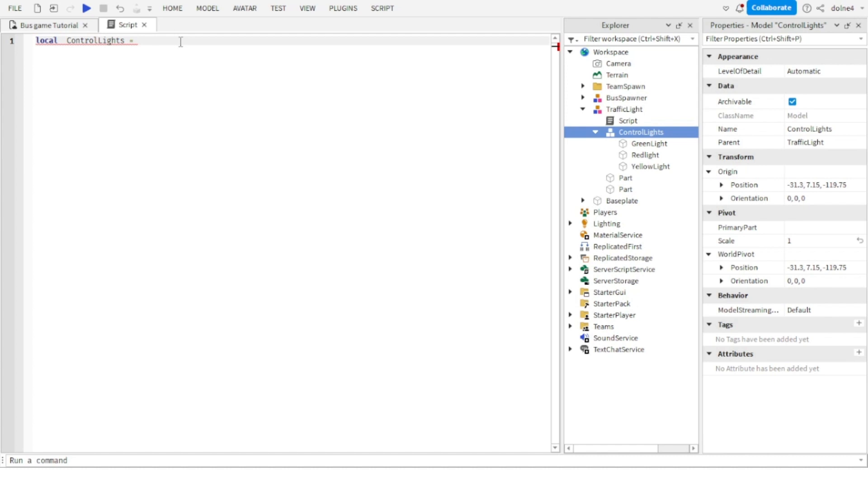
text(script.Parent.ControlLights)
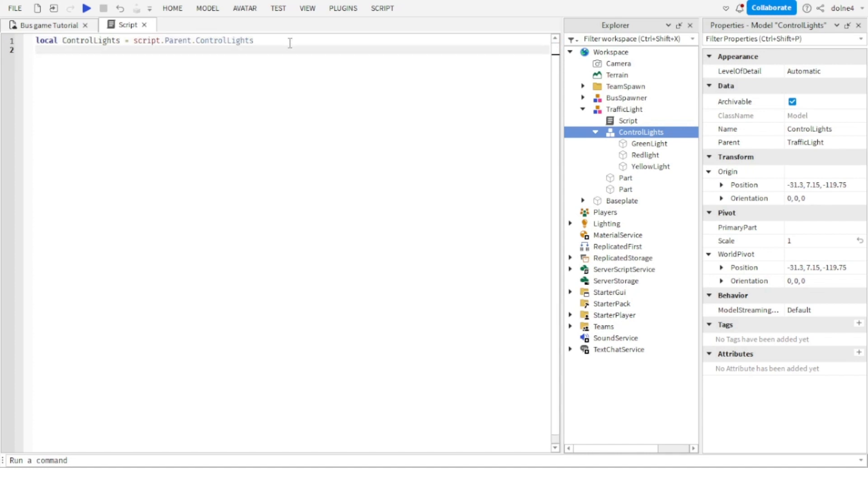
text(local function)
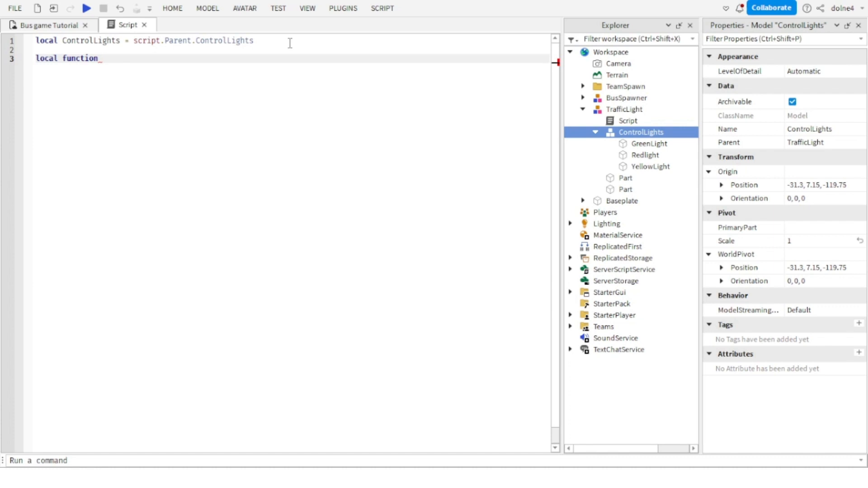
- Declare an empty local function ChangeLight()
text(ChangeLight)
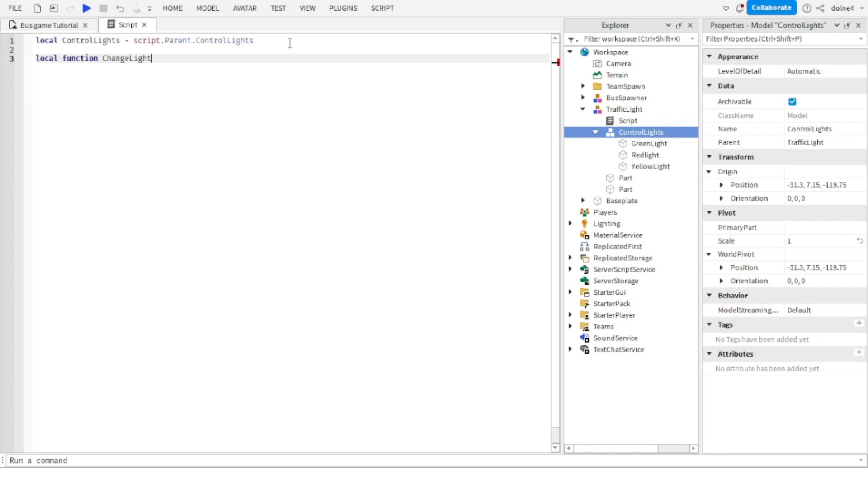
text(())
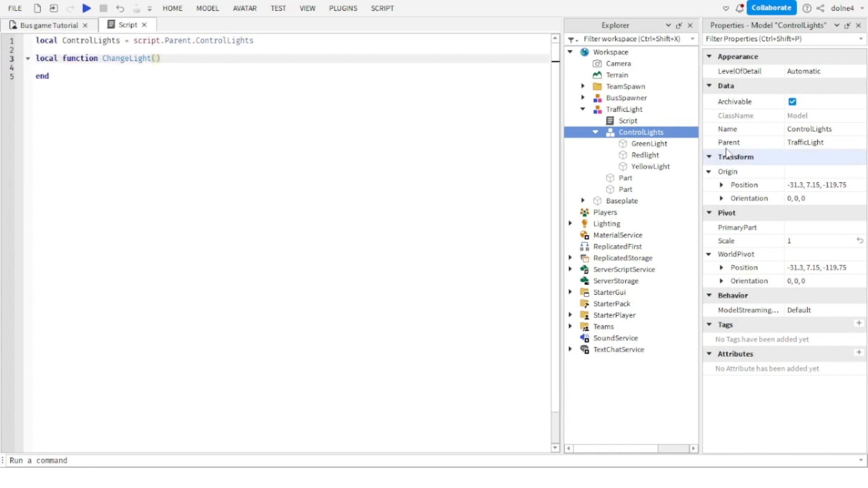
- Set GreenLight's Material to Neon so it glows, then return to the script
click(645, 155)
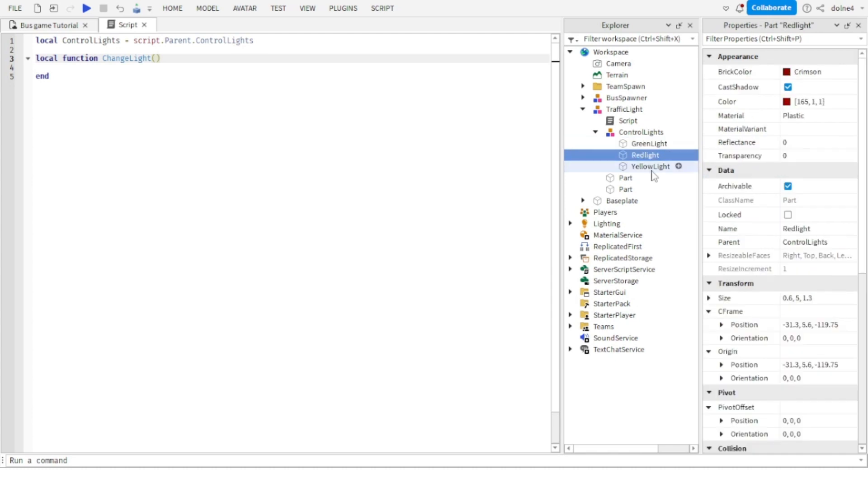
click(648, 144)
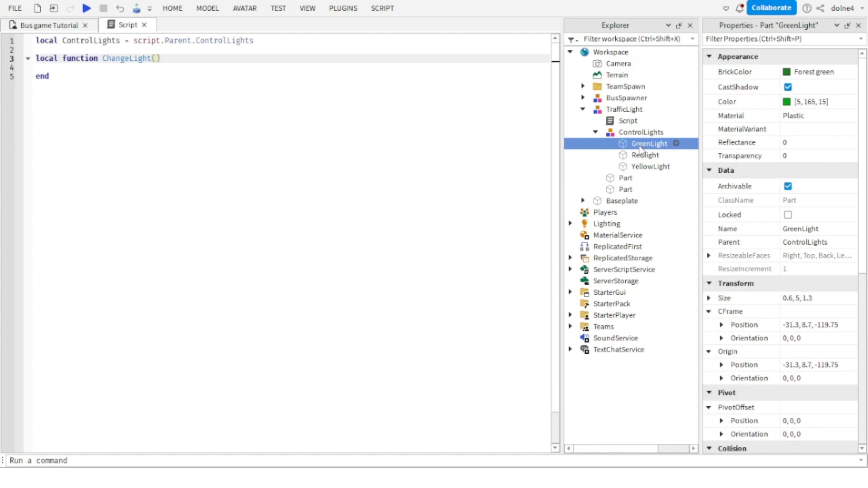
click(816, 116)
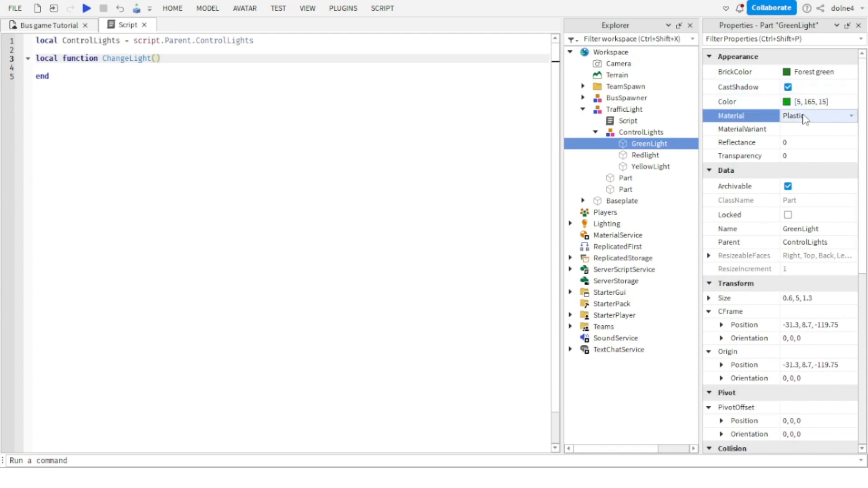
click(48, 25)
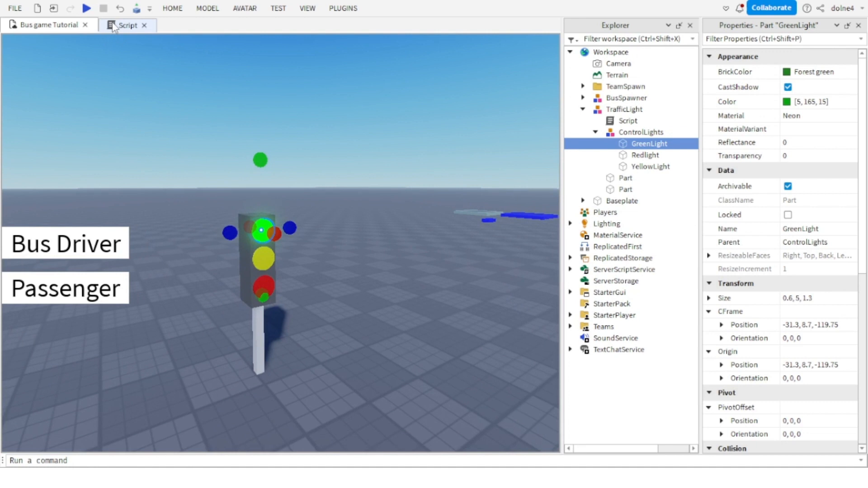
click(127, 25)
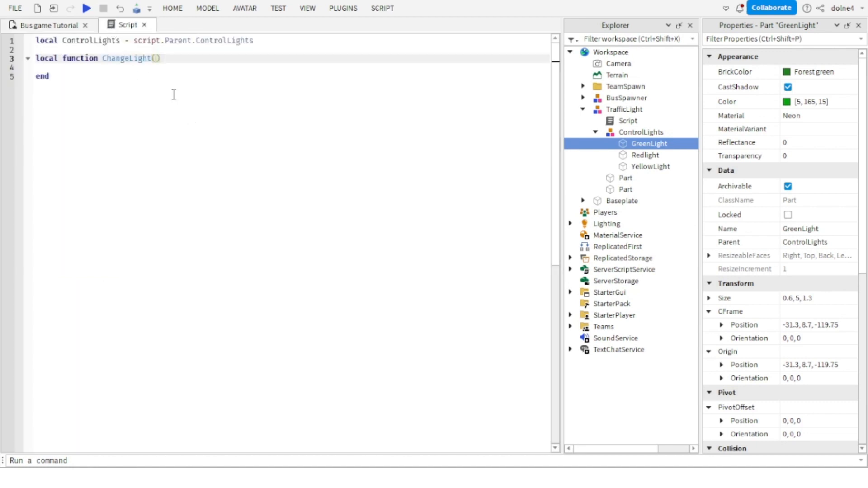
mouse_move(264, 105)
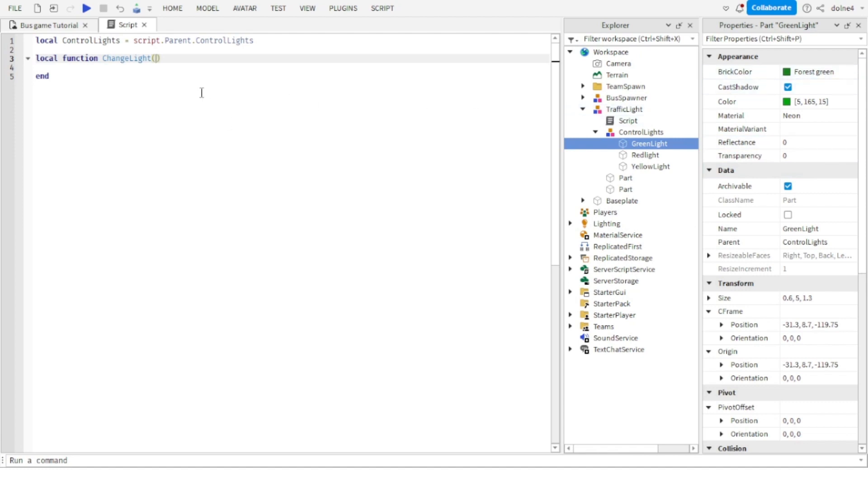
- Give ChangeLight the parameters Part, timer inside its parentheses
text(Part)
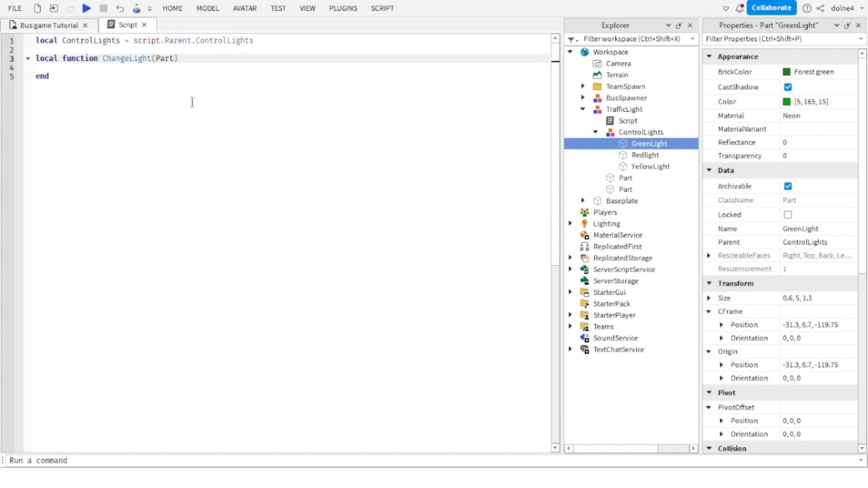
text(,)
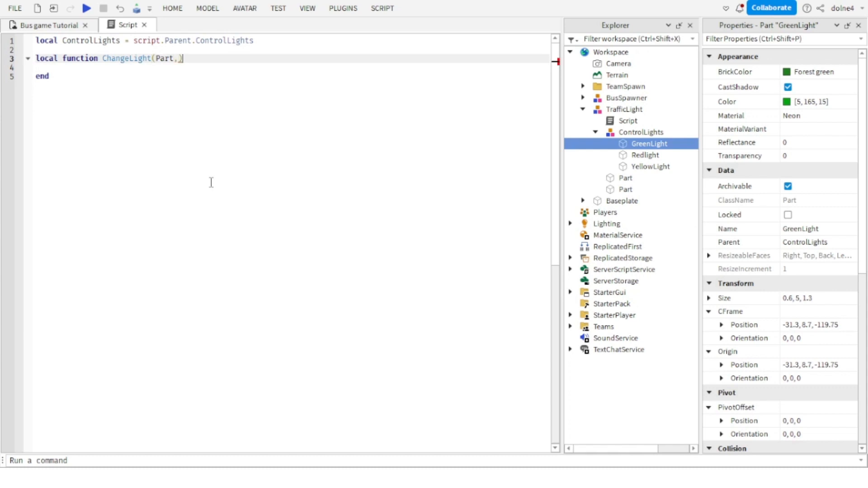
text(1)
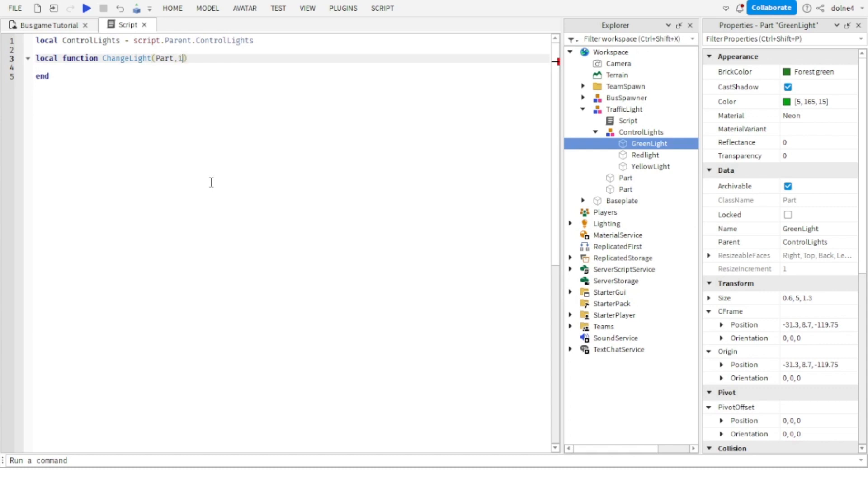
key(Backspace)
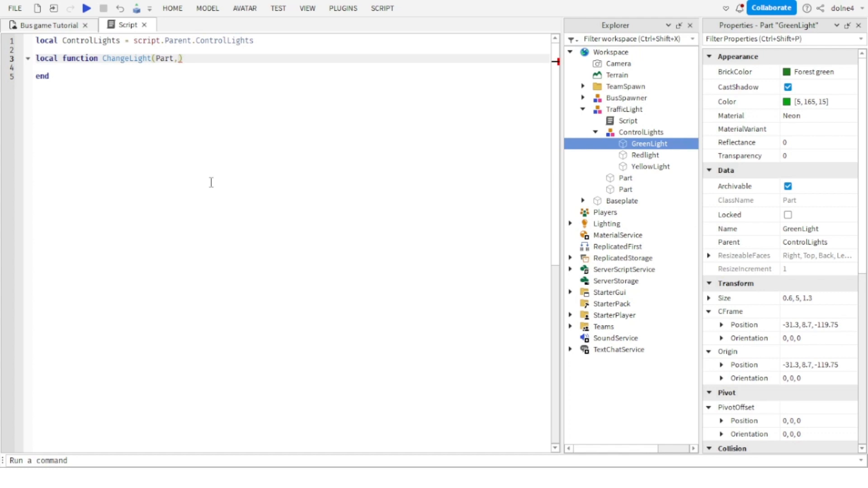
text(timer)
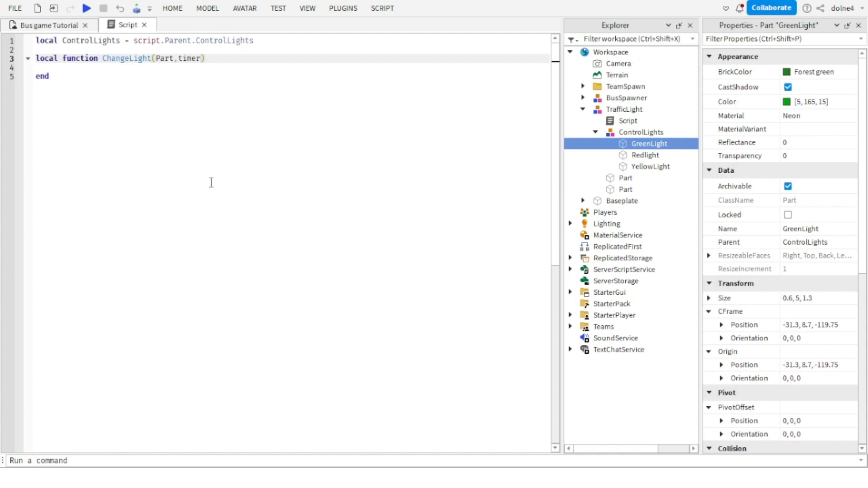
mouse_move(83, 91)
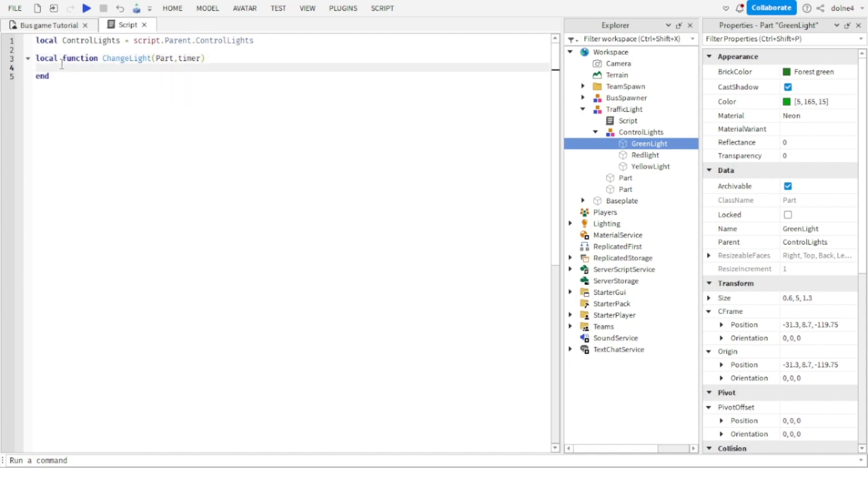
- Write Part.Material = Enum.Material.Neon followed by task.wait(timer) in ChangeLight
text(Part)
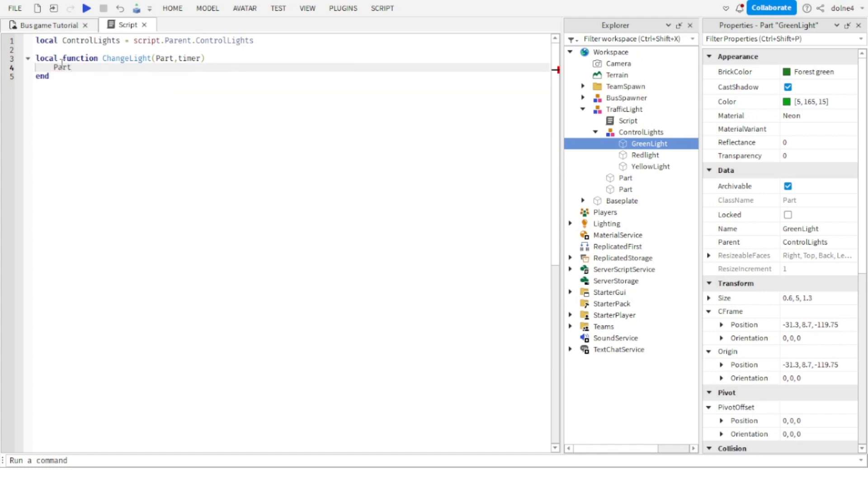
text(.Material =)
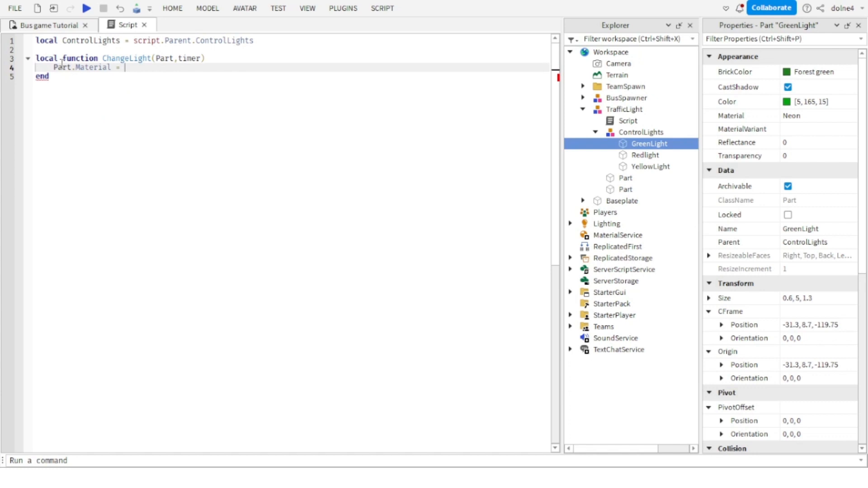
text(Enum.Material.)
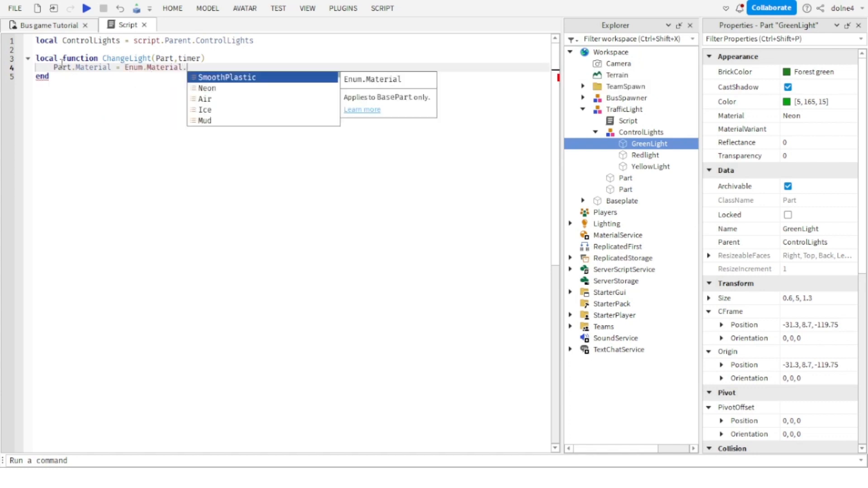
text(Neon)
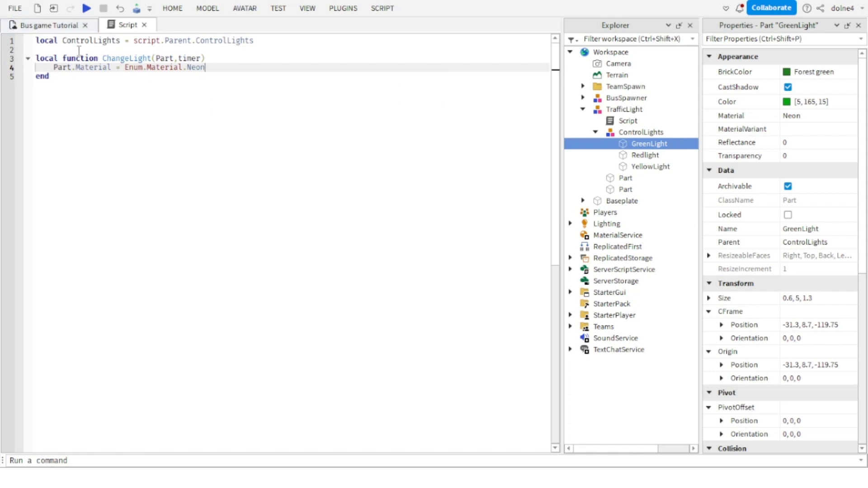
key(enter)
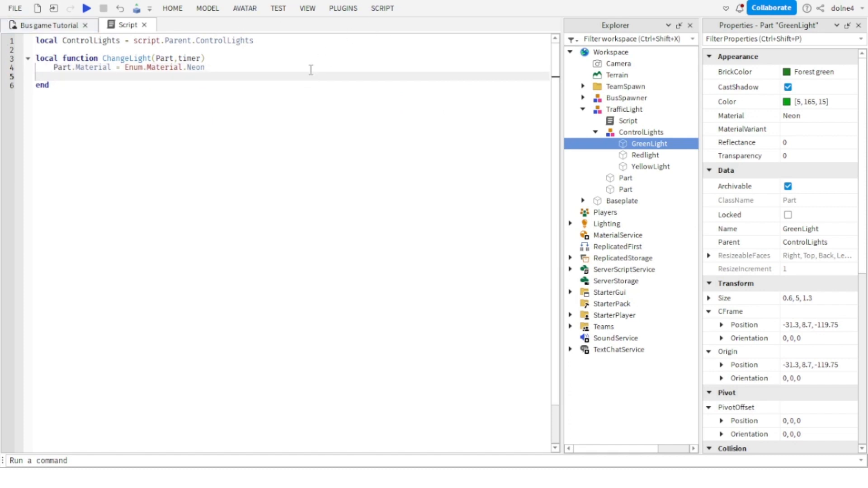
text(task.wait(timer)
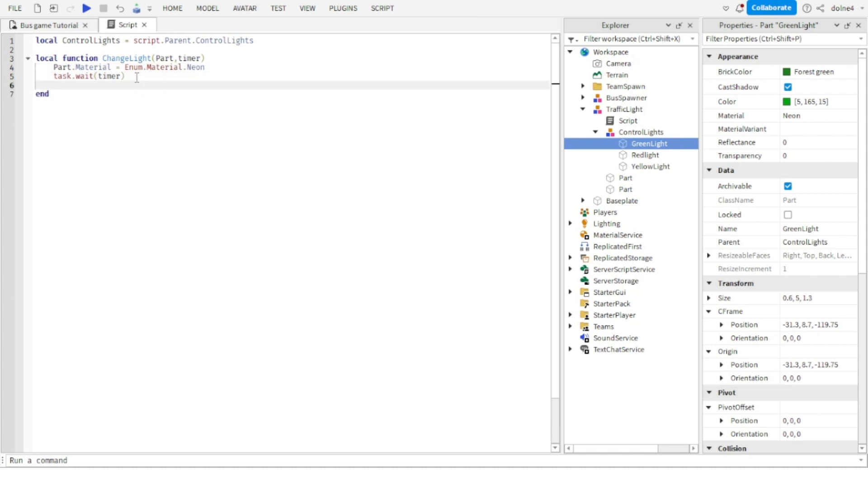
- Add Part.Material = Enum.Material.SmoothPlastic and begin a while true loop
text(Part)
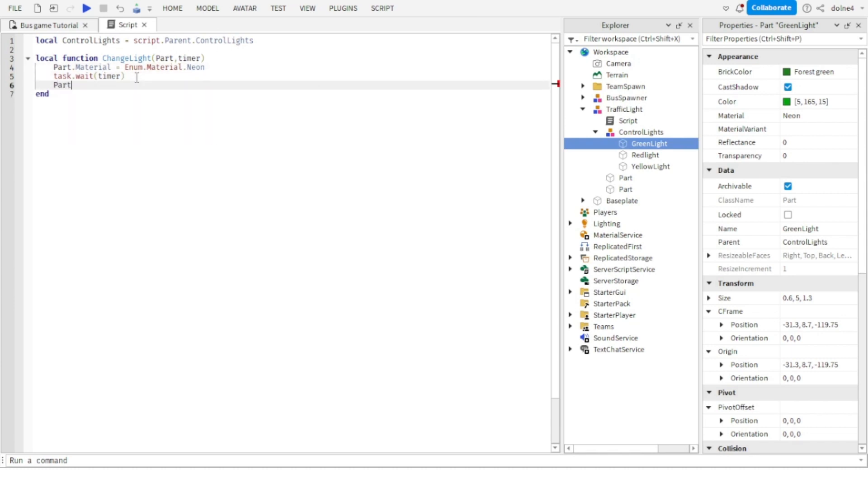
text(.Material)
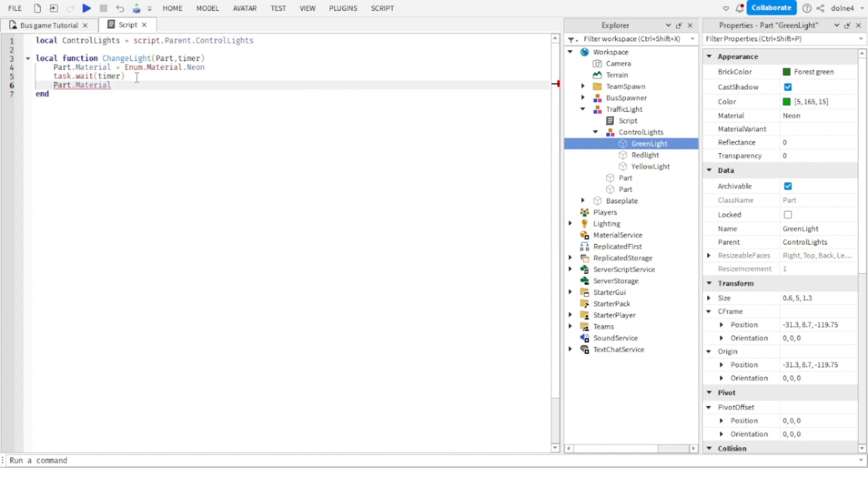
text(= Enum)
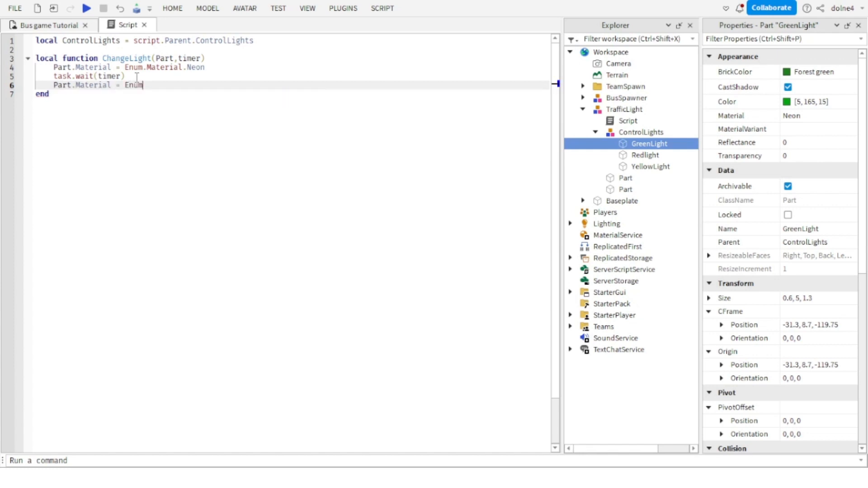
text(SmoothPlastic)
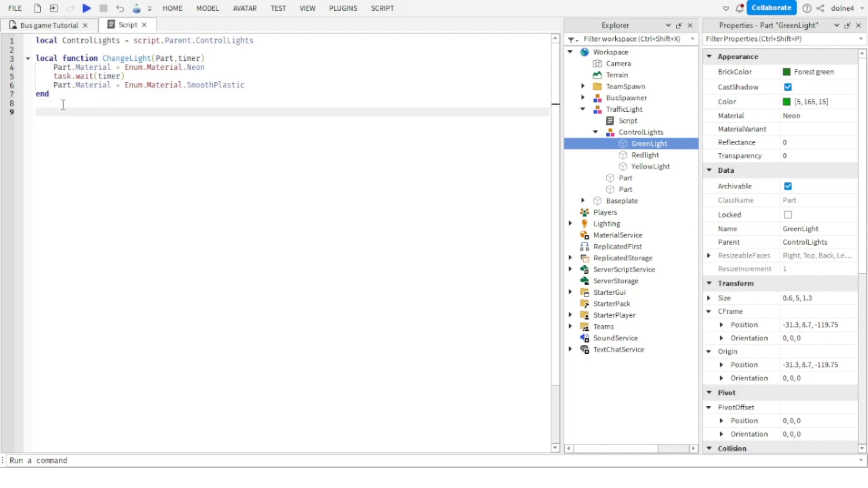
text(while true do)
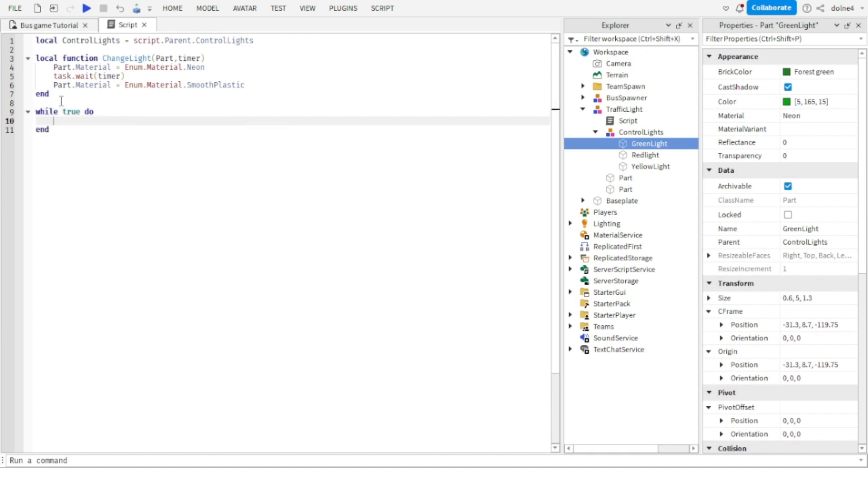
- Write a while true do ... end loop with a wait() call below ChangeLight
text(wait()
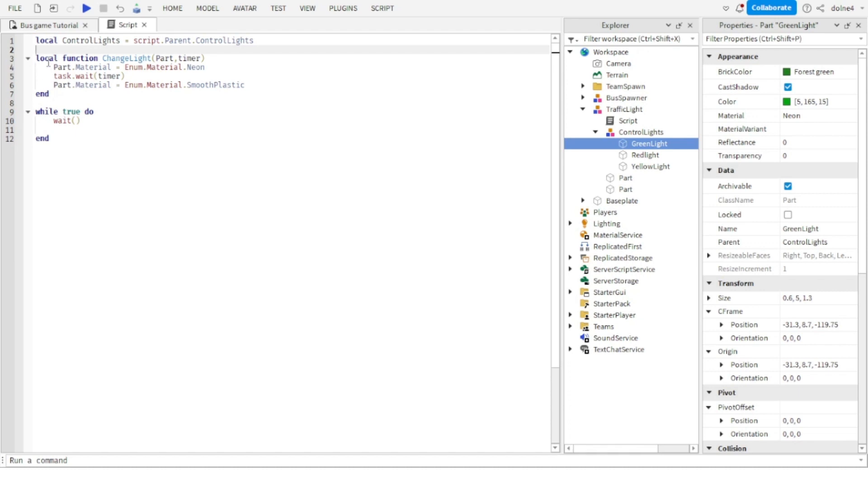
- Declare local GreenLight = ControlLights.GreenLight and check the red and yellow part names in Explorer
text(local)
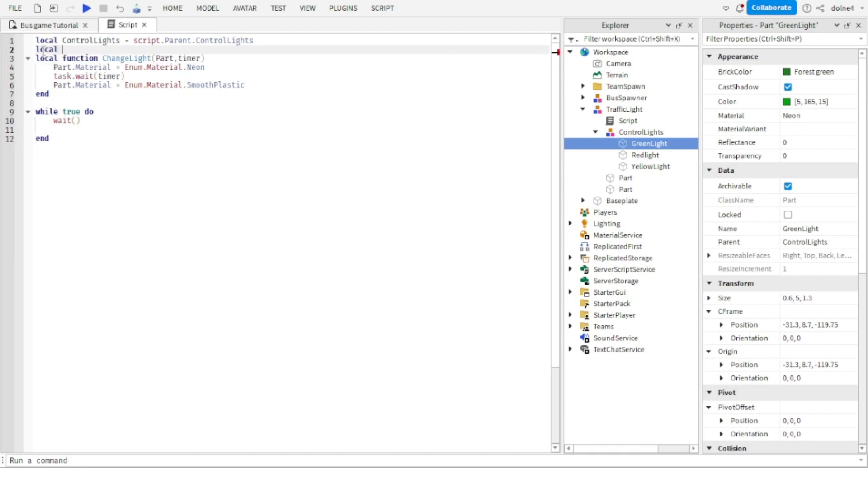
text(GreenLight =)
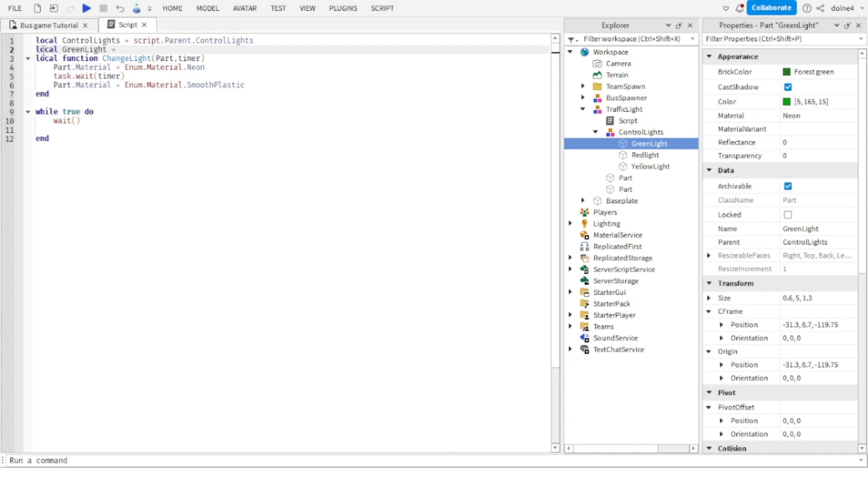
text(ControlLights.GreenLight)
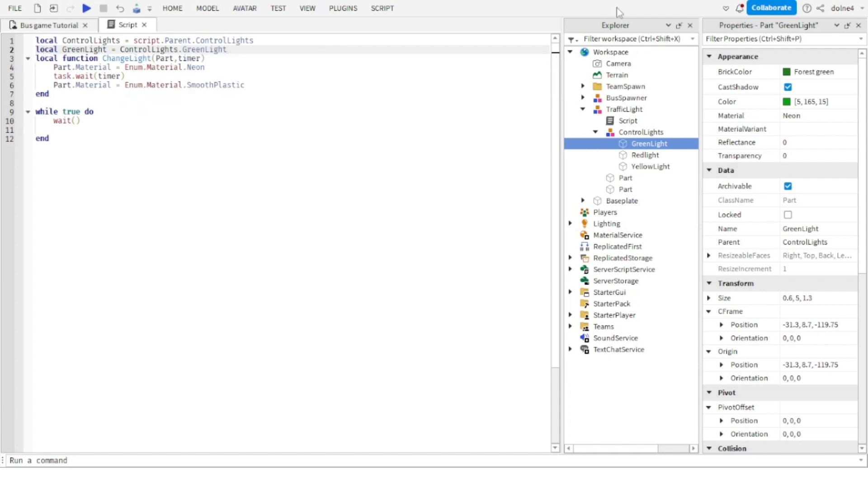
click(645, 154)
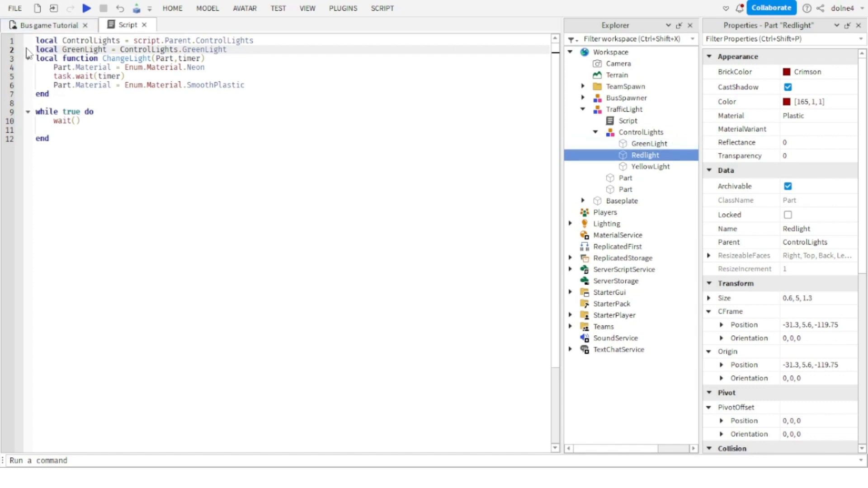
click(650, 167)
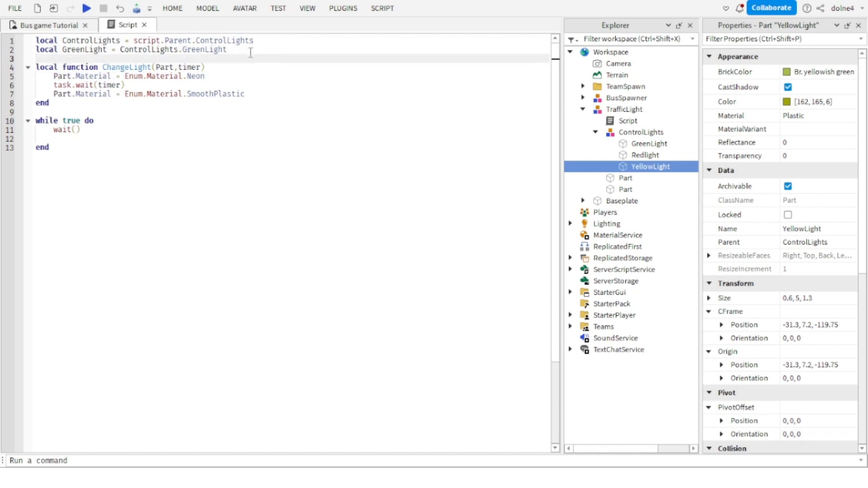
- Declare local YellowLight and RedLight variables pointing to ControlLights.YellowLight and ControlLights.Redlight
text(local Ye)
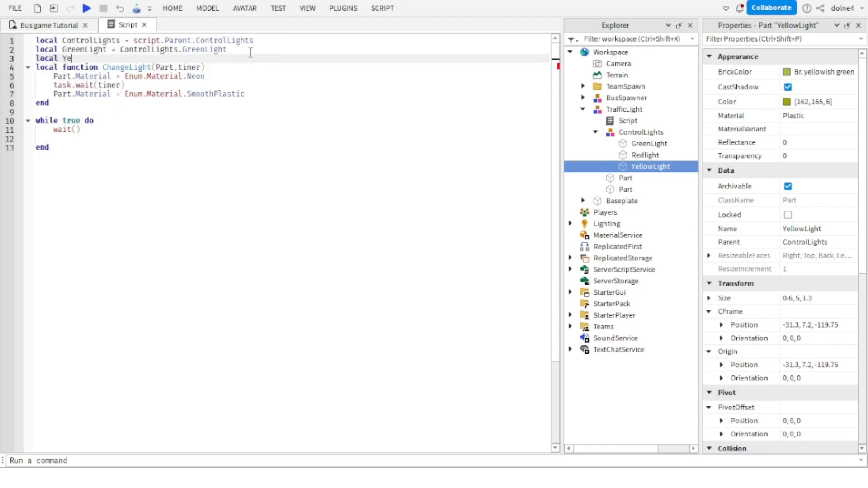
text(llowLight)
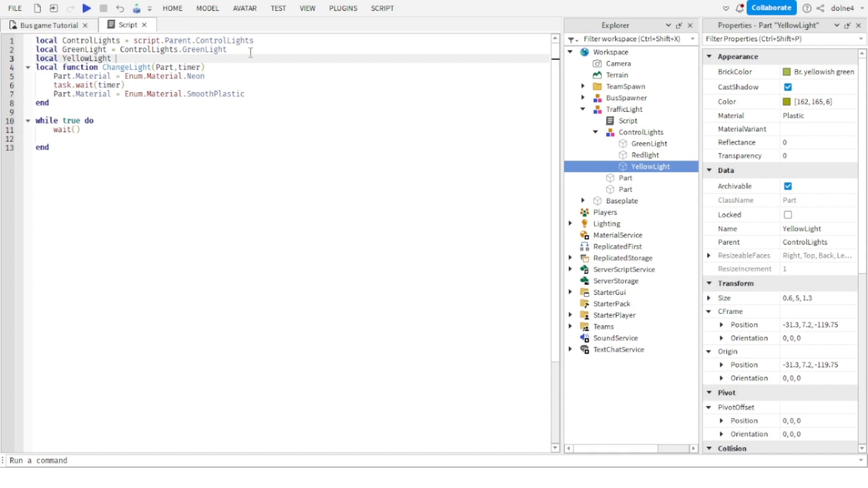
text(ControlLights.YellowLight)
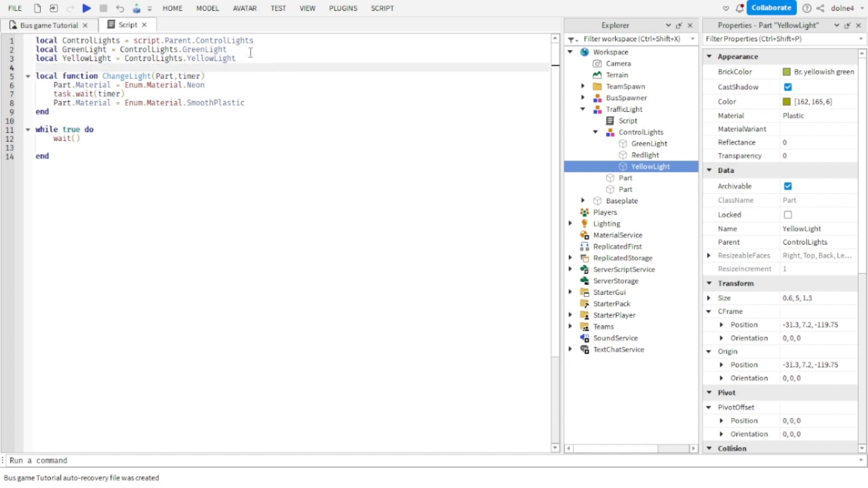
text(local R)
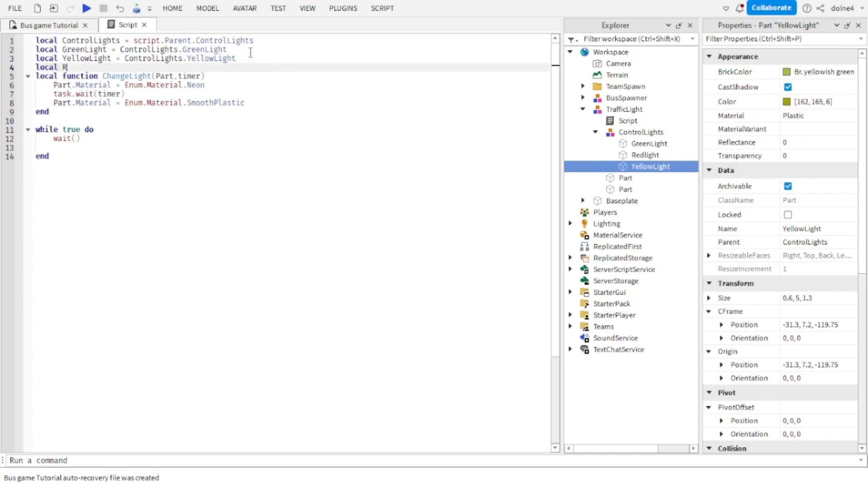
text(edLight)
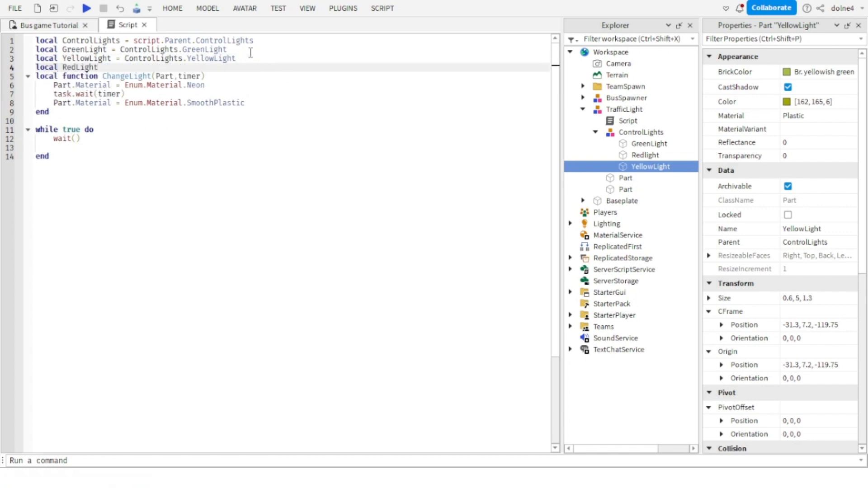
text(= ControlLights.)
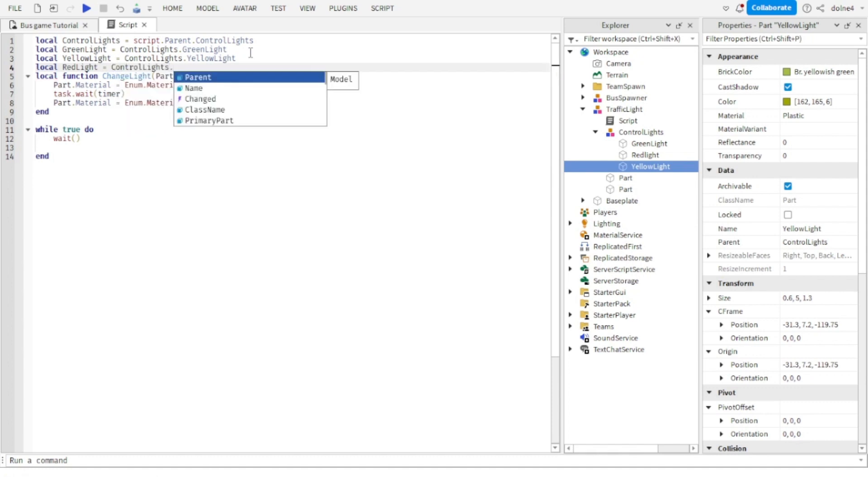
text(Redlight)
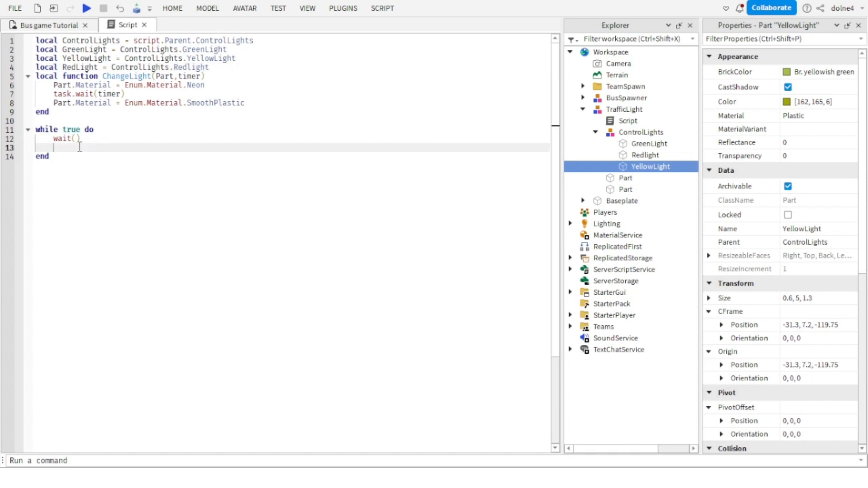
- Write ChangeLight(GreenLight, 3) inside the while-true loop
text(Gr)
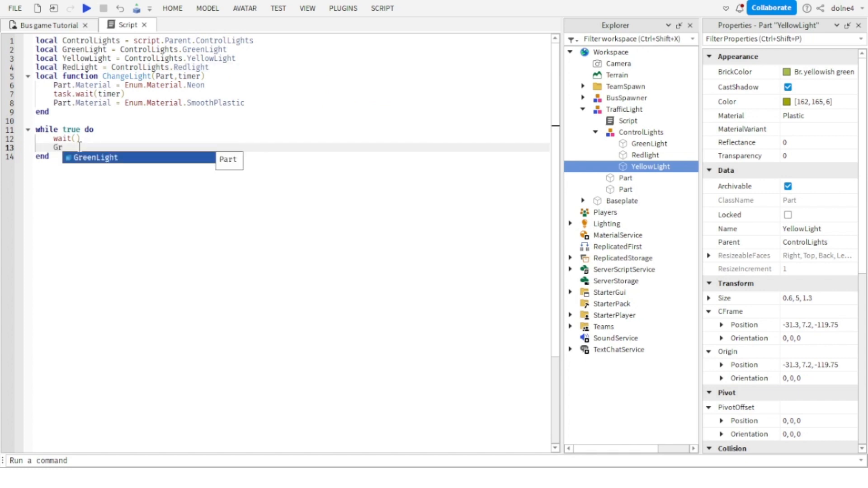
text(een)
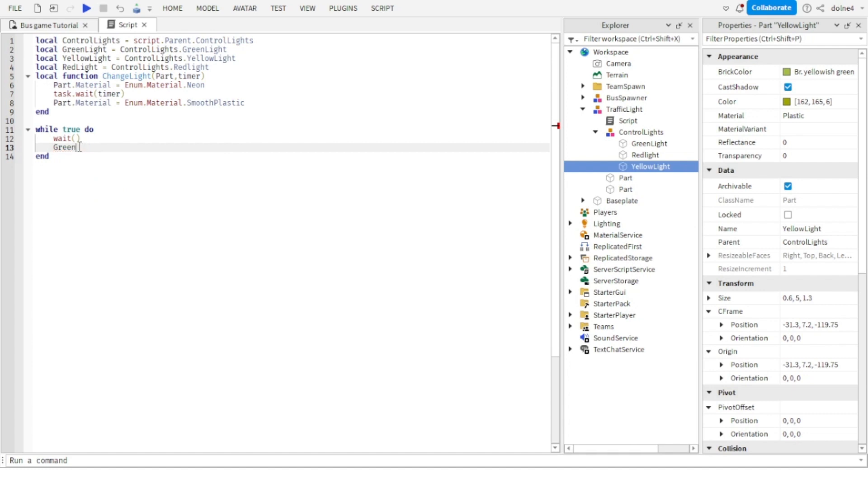
key(Backspace)
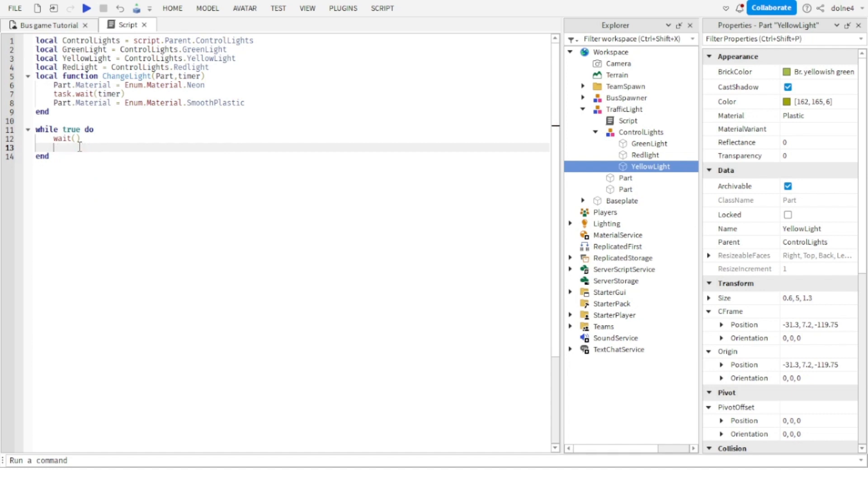
text(ChangeLight())
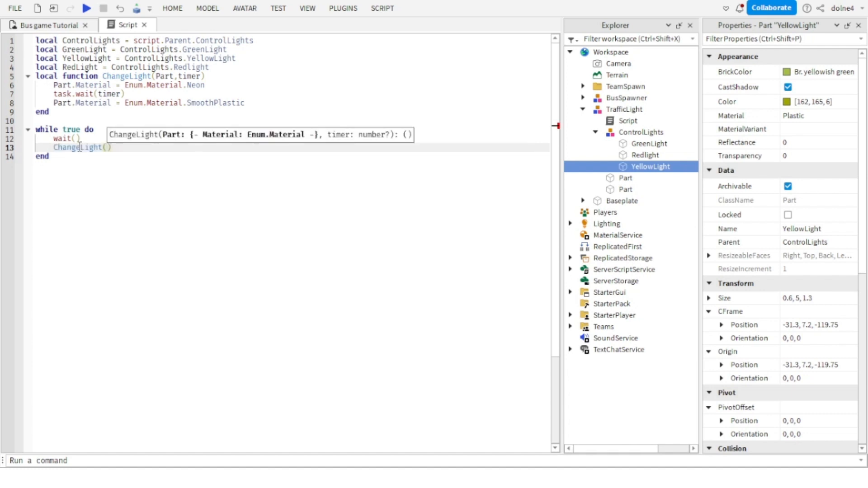
text(GreenLight,)
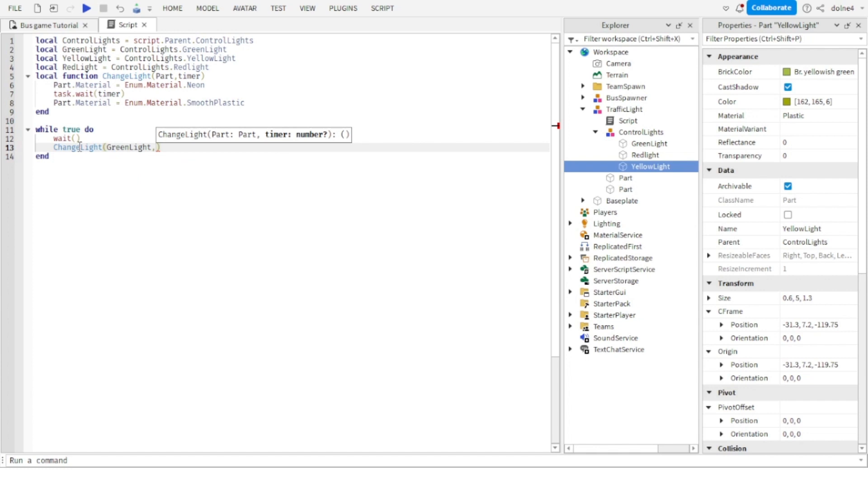
text(3)
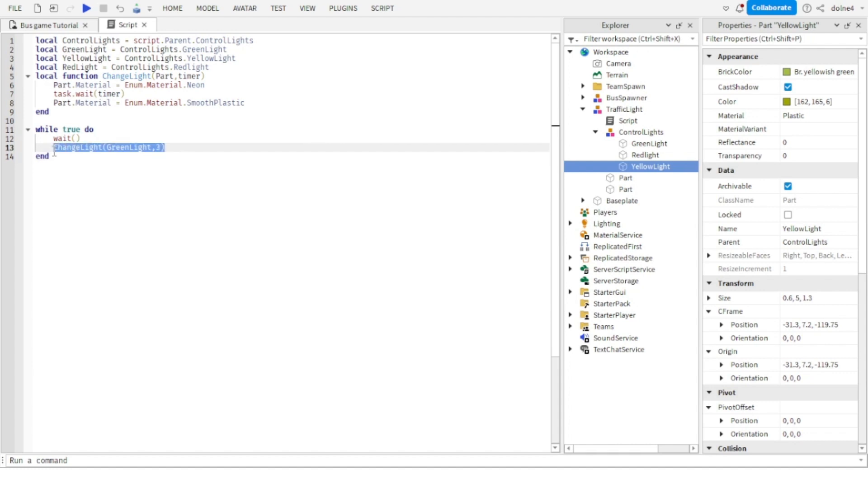
- Duplicate the call for YellowLight and RedLight, each with 3 seconds
click(169, 147)
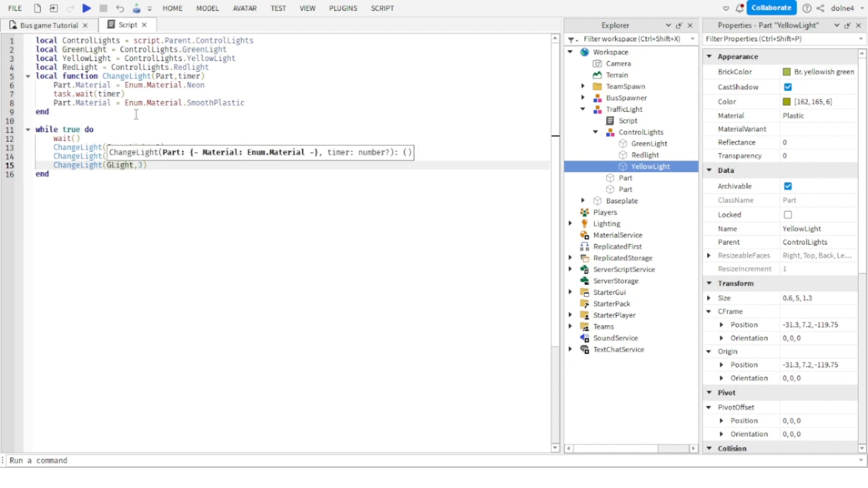
text(RedLight)
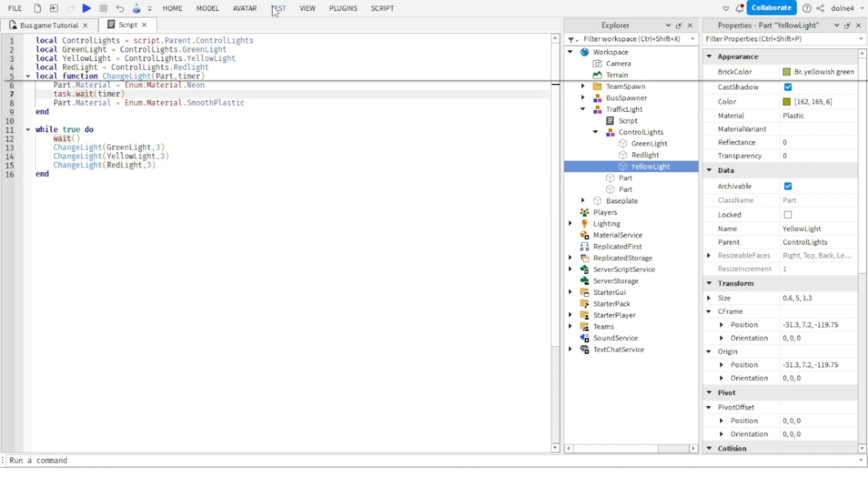
- Start a Play test from the TEST tab to run the traffic light
click(279, 8)
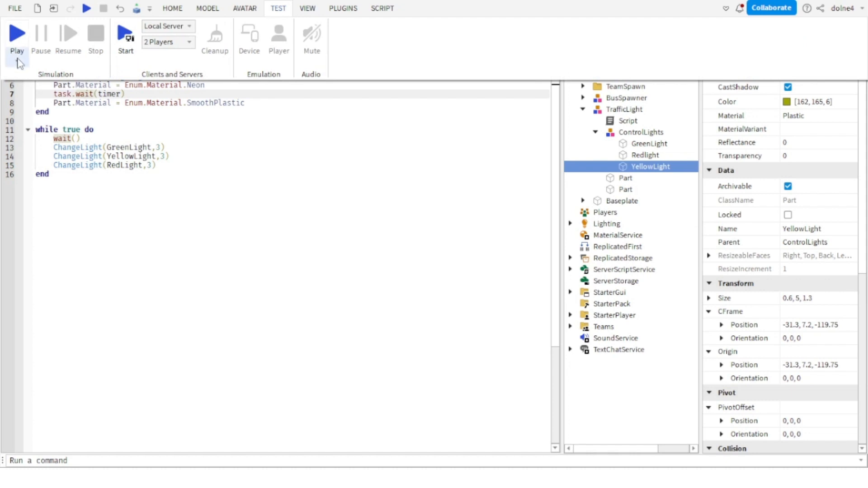
click(16, 34)
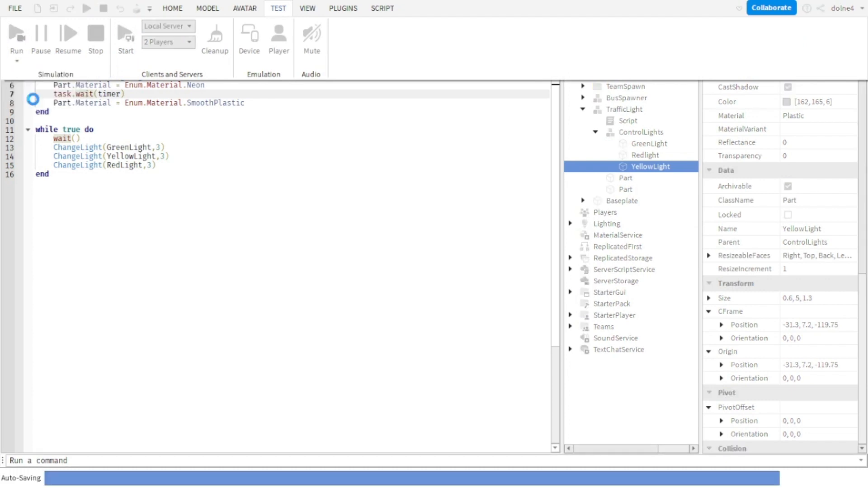
click(207, 8)
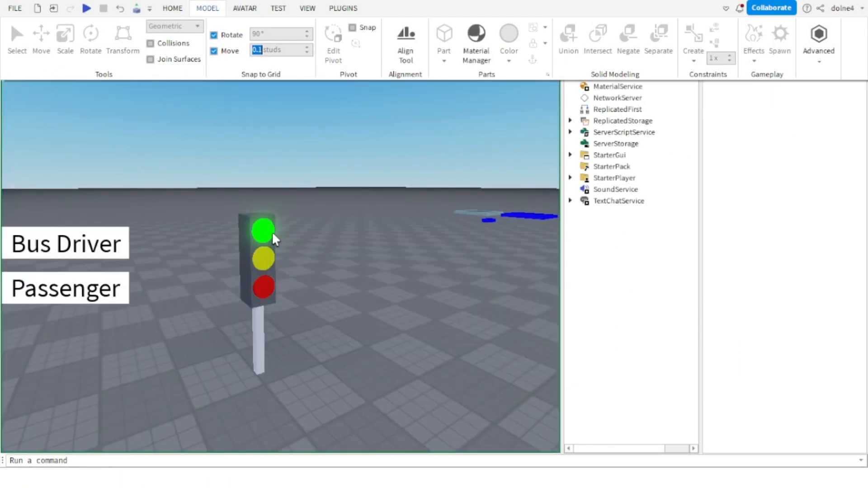
- Select the traffic light and its GreenLight part in play mode to watch the lamps cycle
click(103, 8)
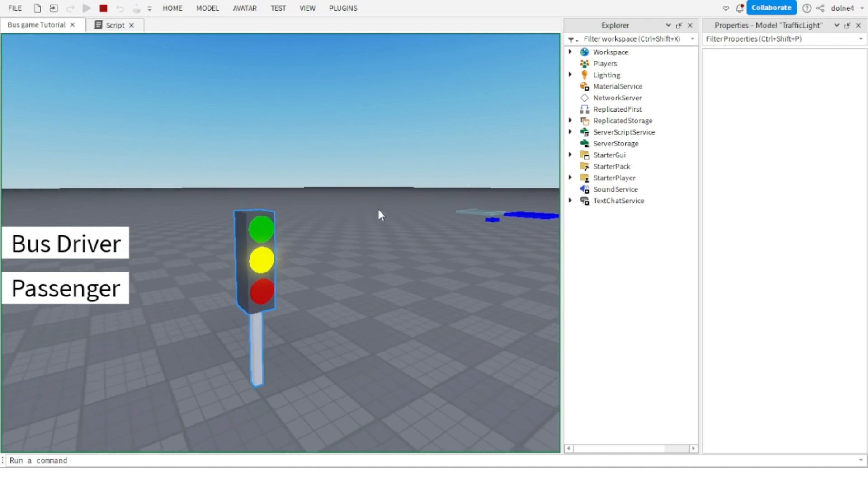
click(569, 52)
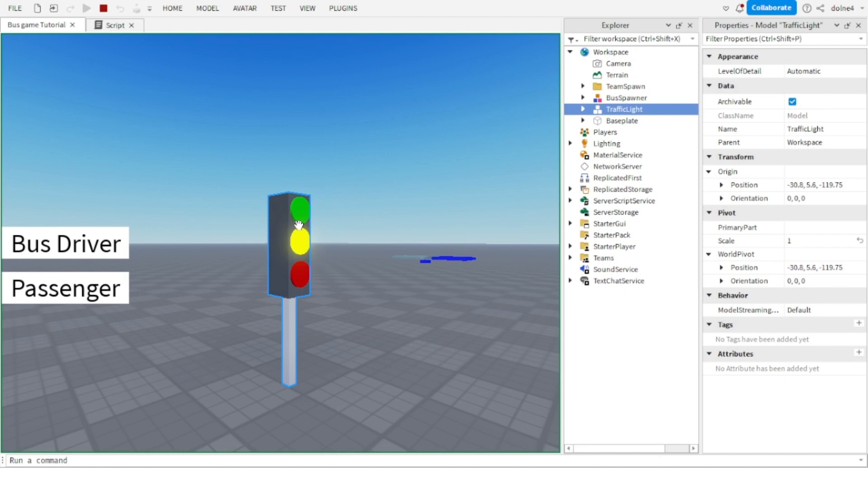
click(299, 209)
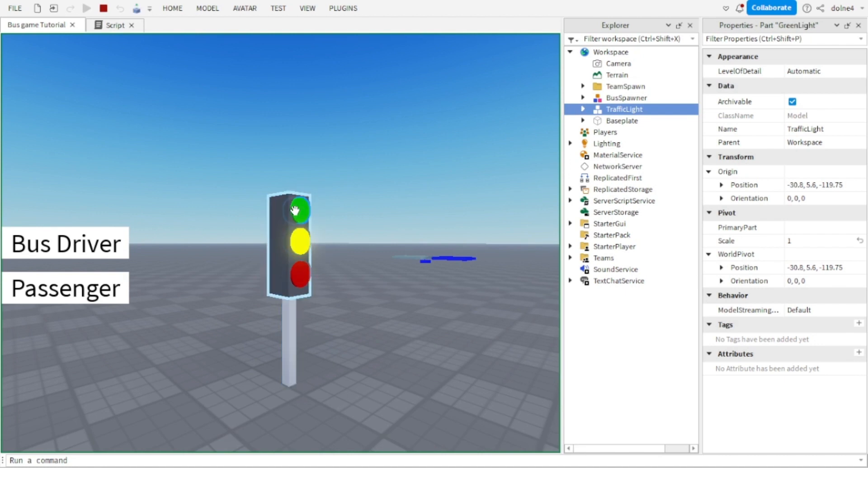